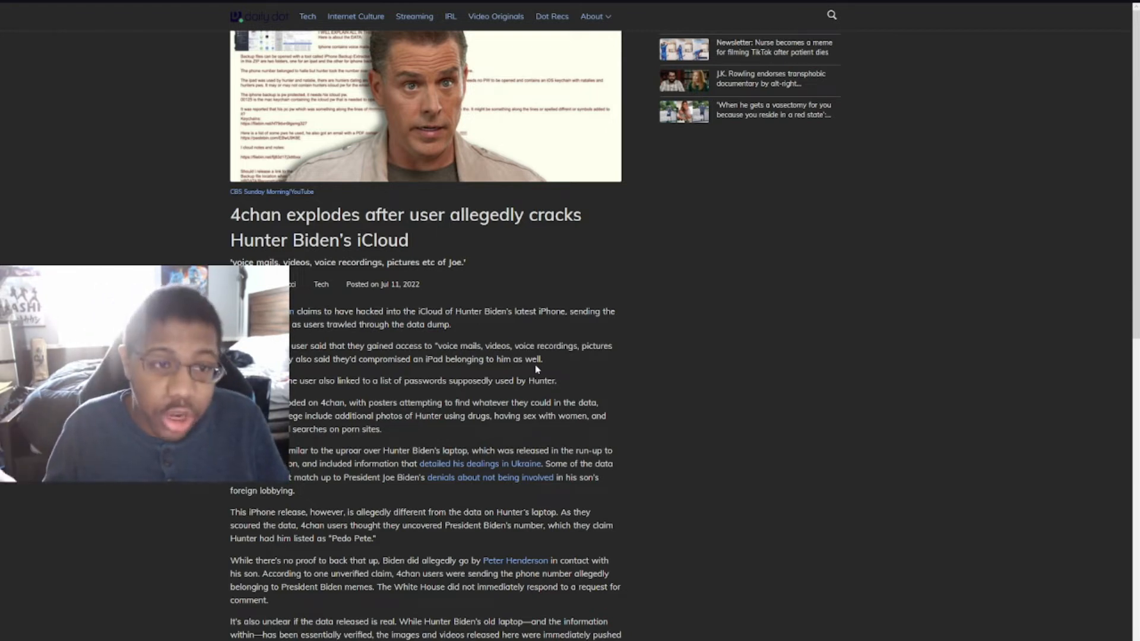
mouse_move(515, 326)
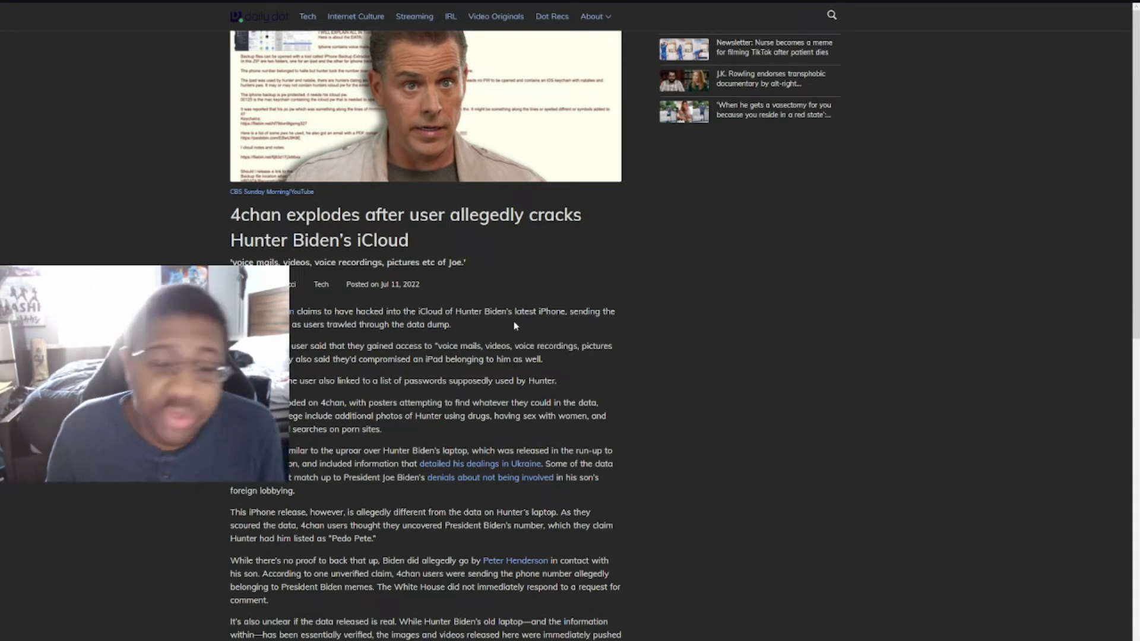
Scroll through the Daily Dot article and back to its top, leaving for the 'hunter biden icloud' results.
scroll(down, 3)
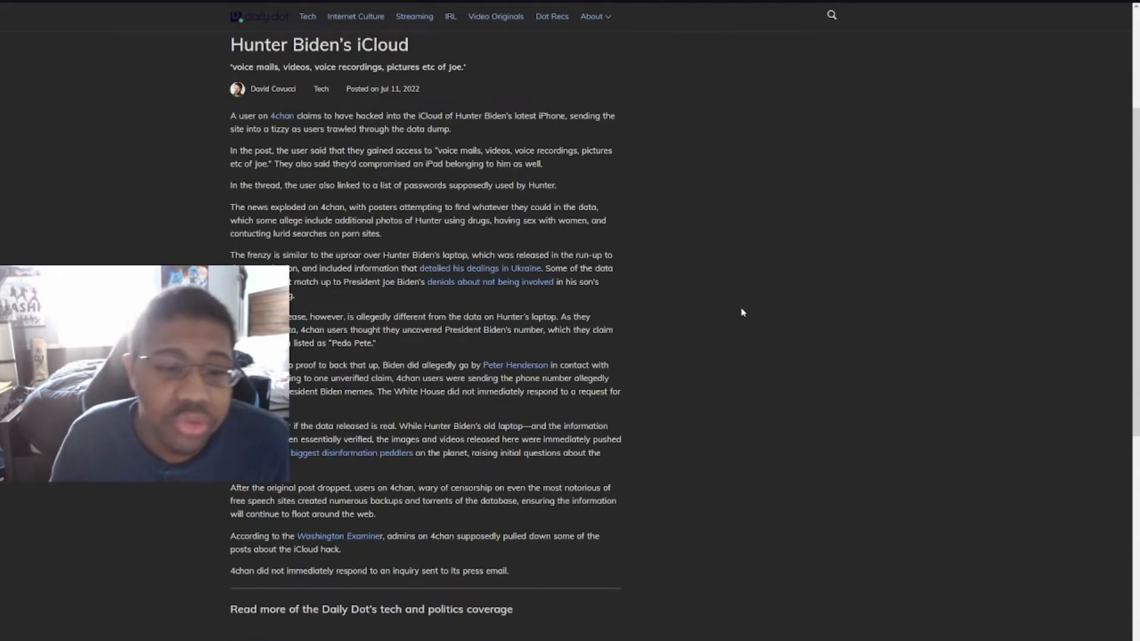
mouse_move(717, 292)
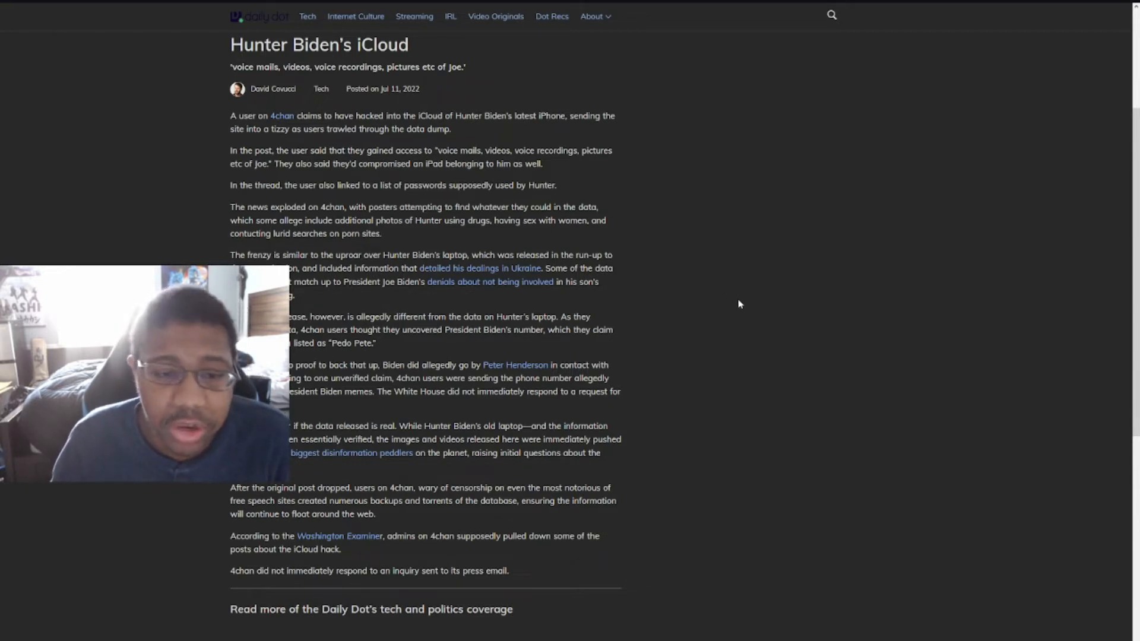
scroll(down, 3)
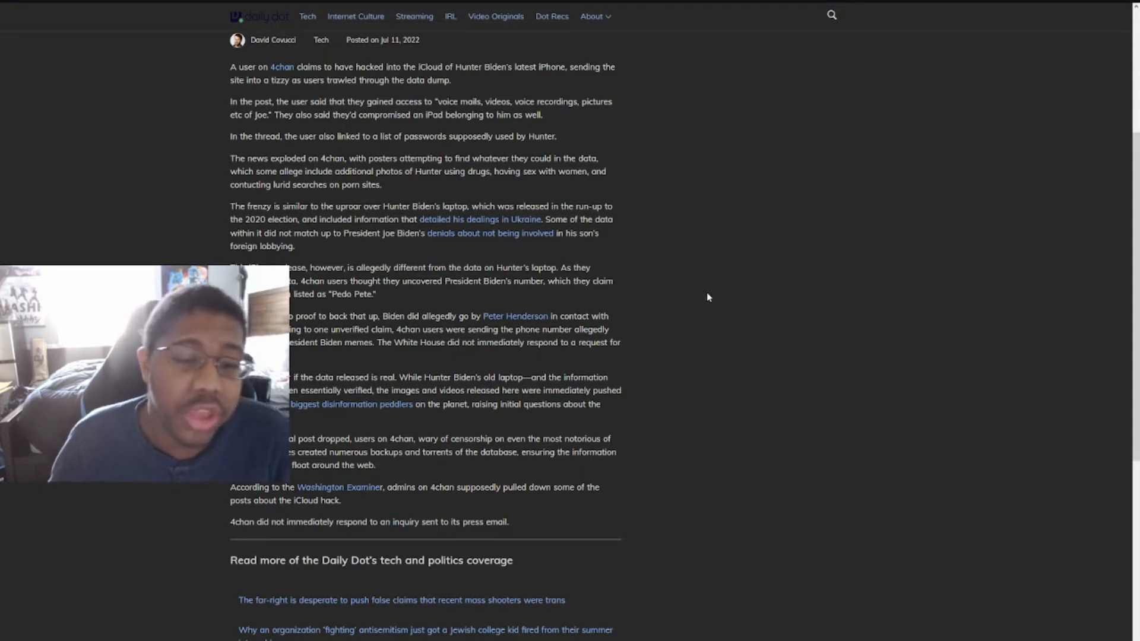
scroll(down, 3)
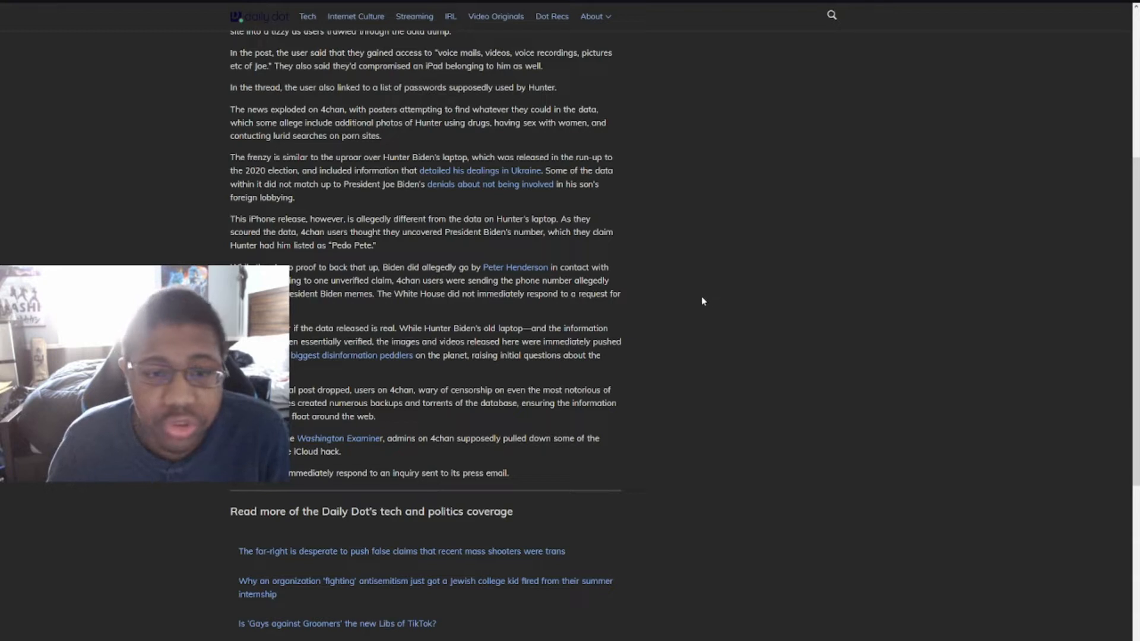
mouse_move(726, 316)
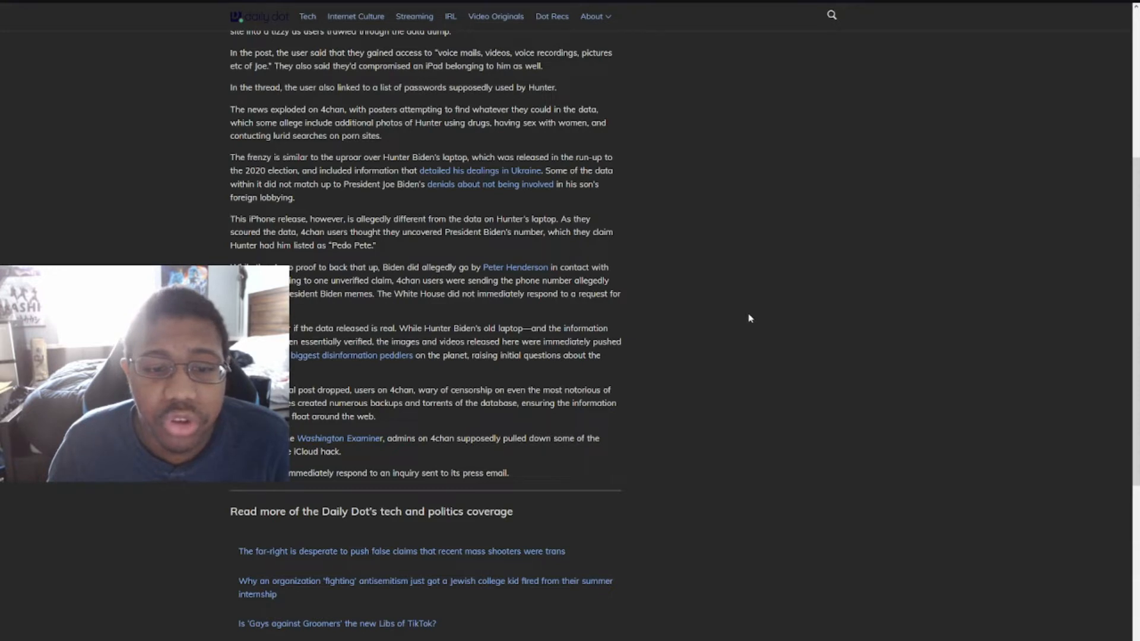
mouse_move(740, 322)
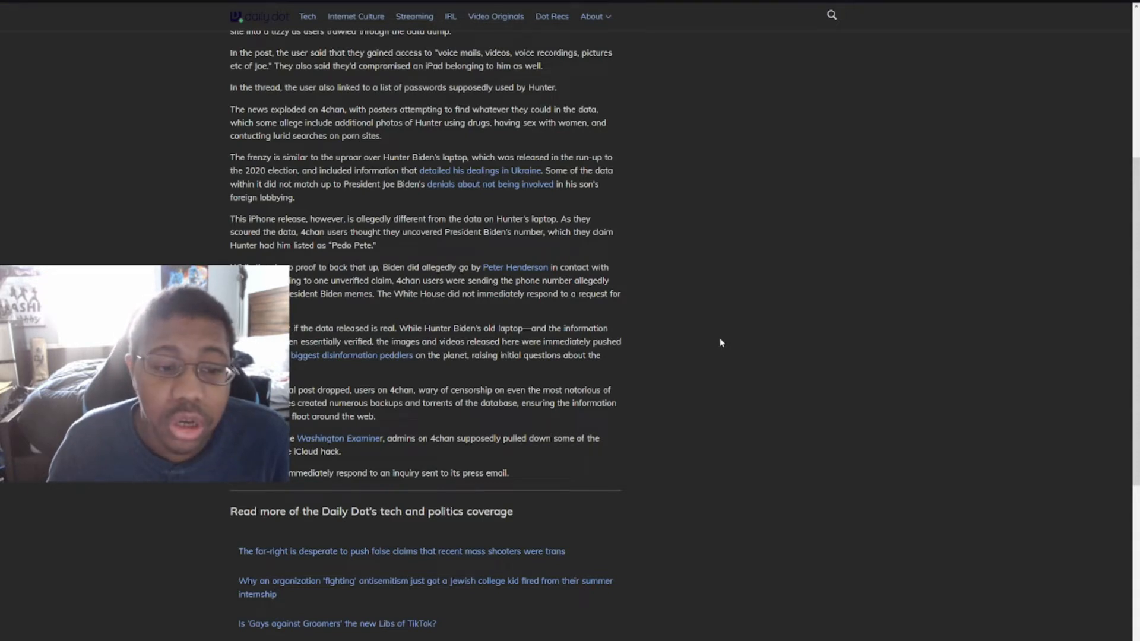
mouse_move(737, 344)
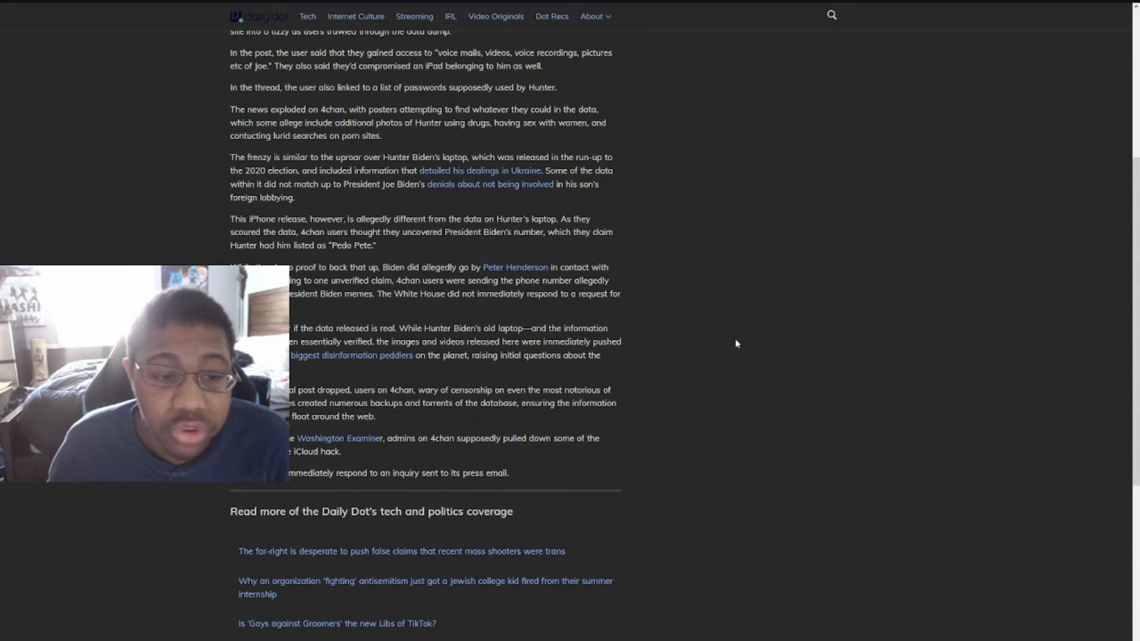
scroll(down, 3)
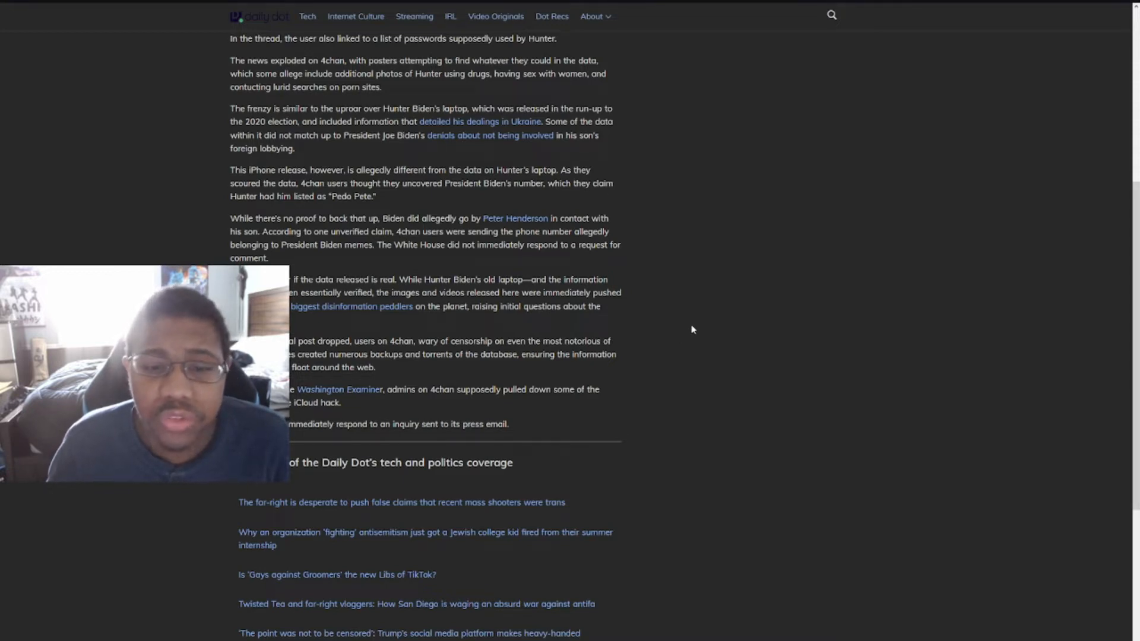
mouse_move(683, 312)
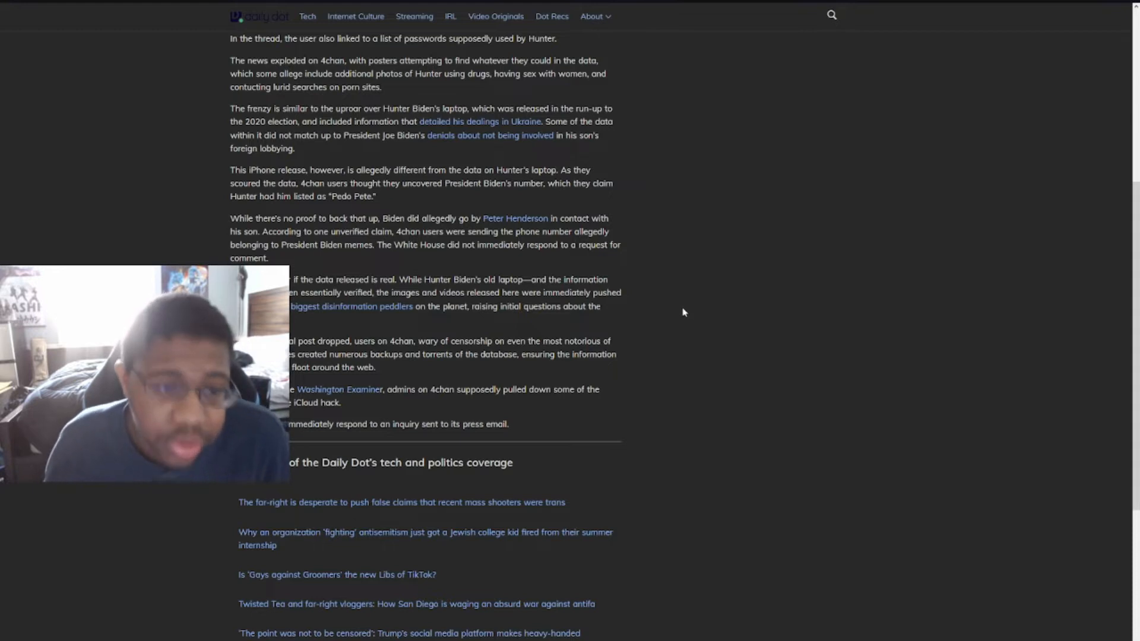
mouse_move(660, 263)
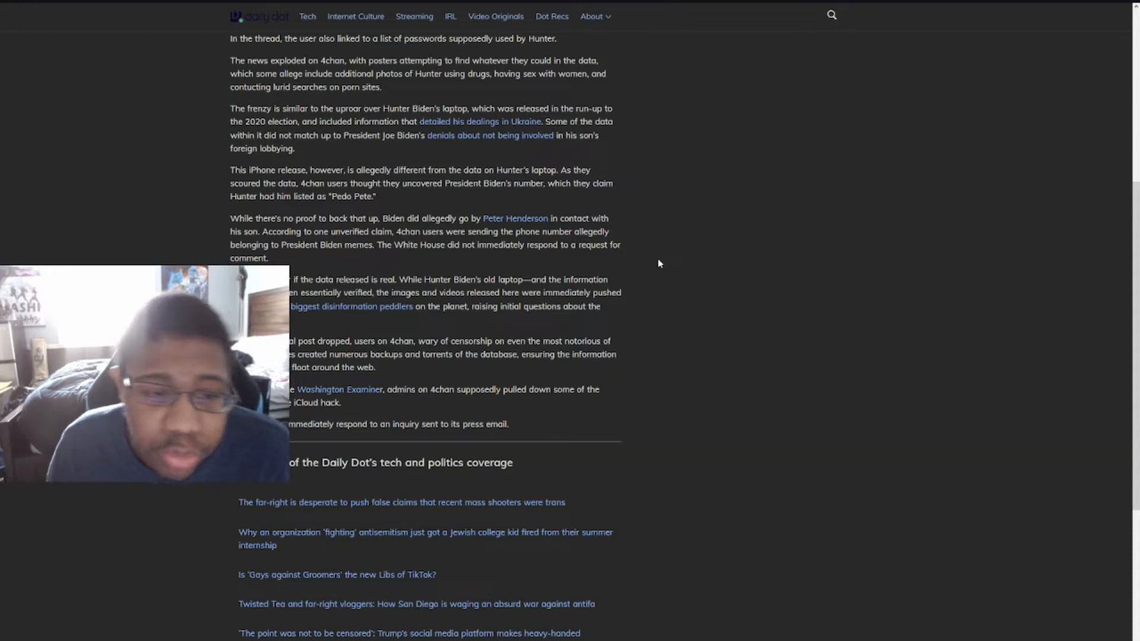
mouse_move(684, 278)
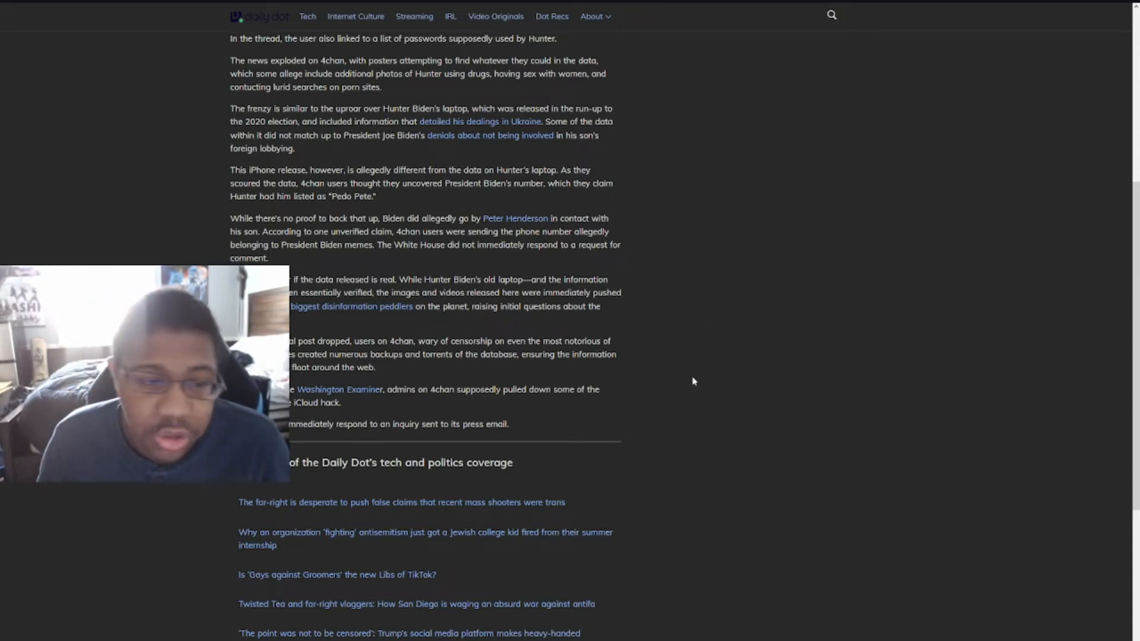
scroll(down, 3)
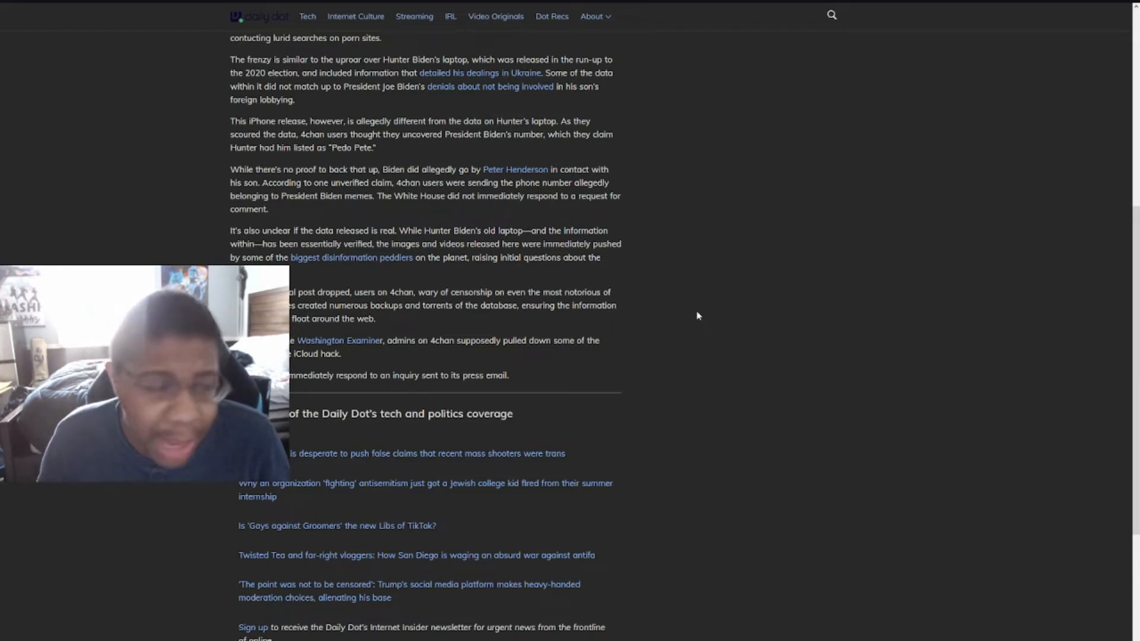
mouse_move(747, 320)
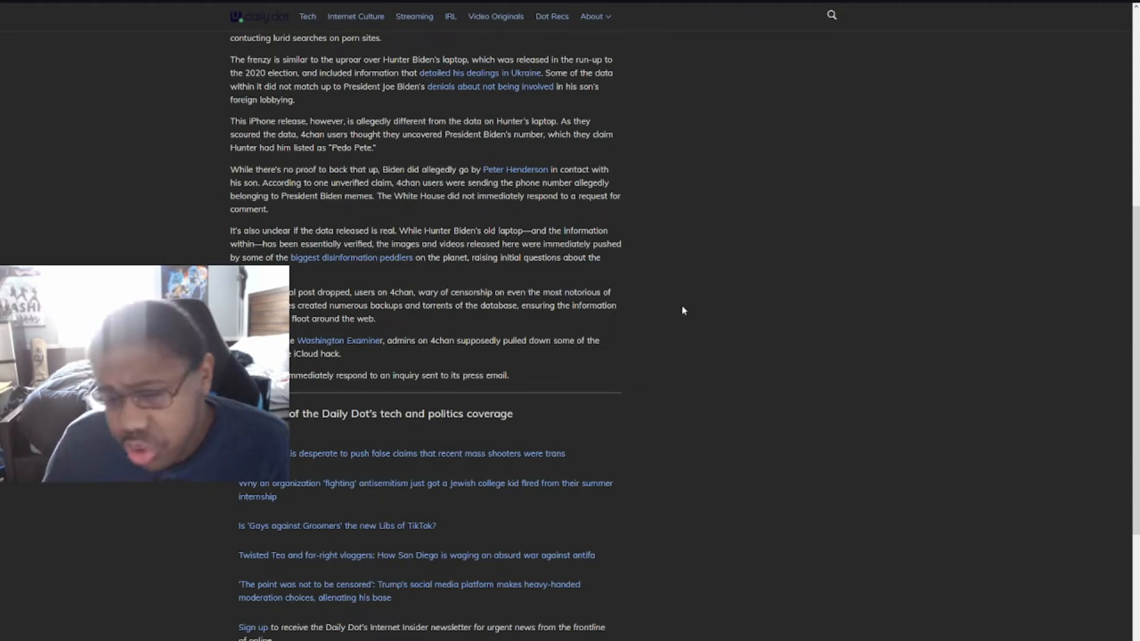
mouse_move(673, 323)
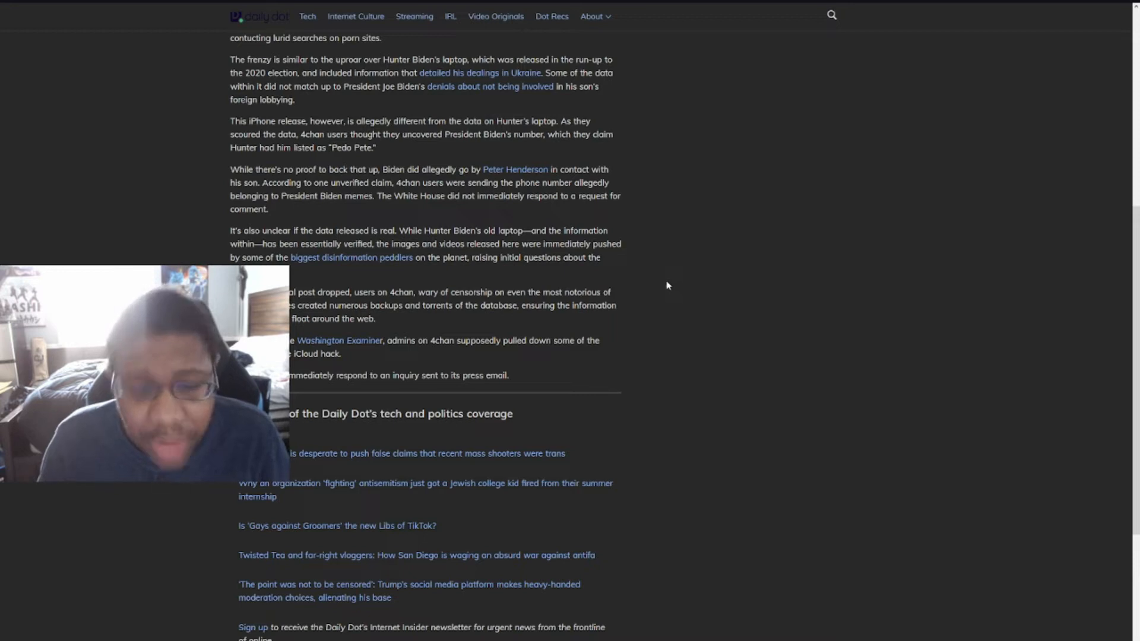
mouse_move(675, 307)
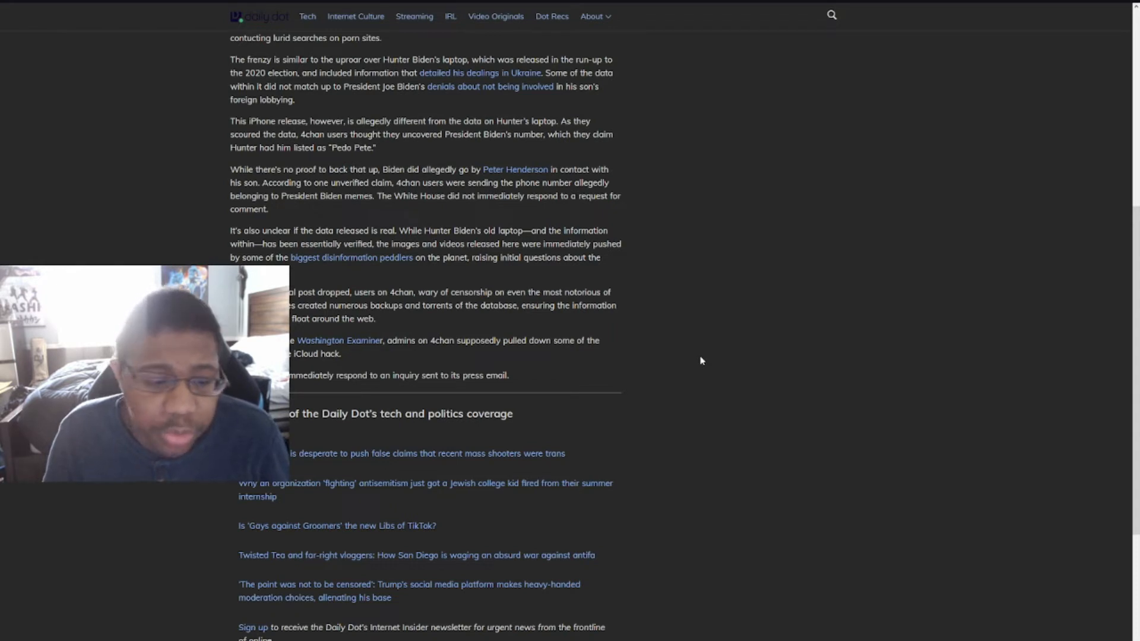
mouse_move(735, 366)
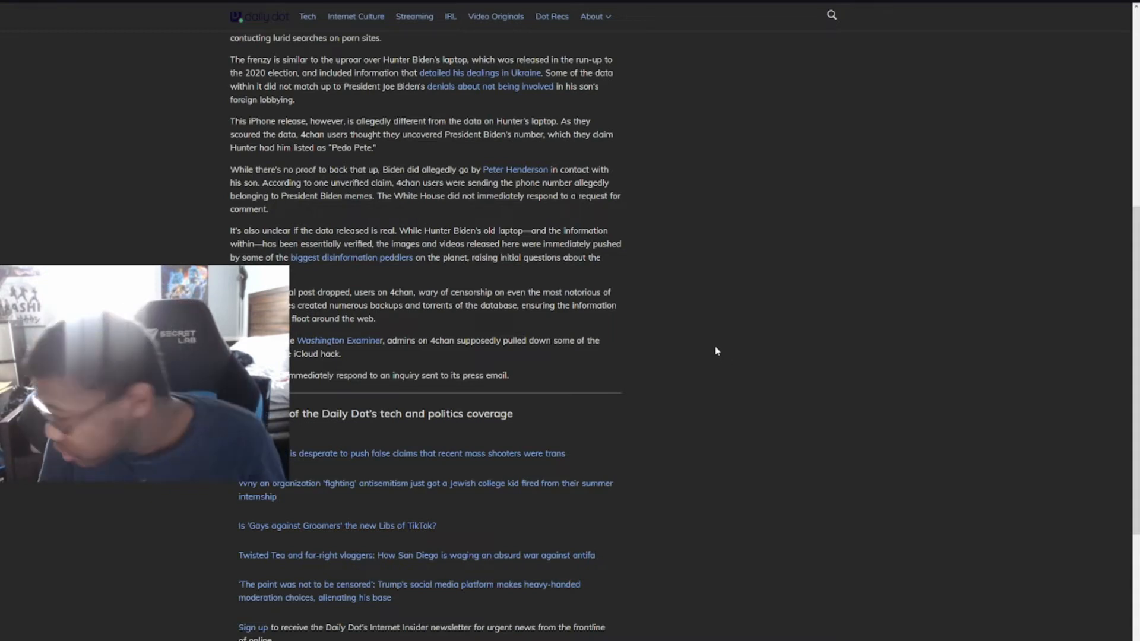
scroll(up, 3)
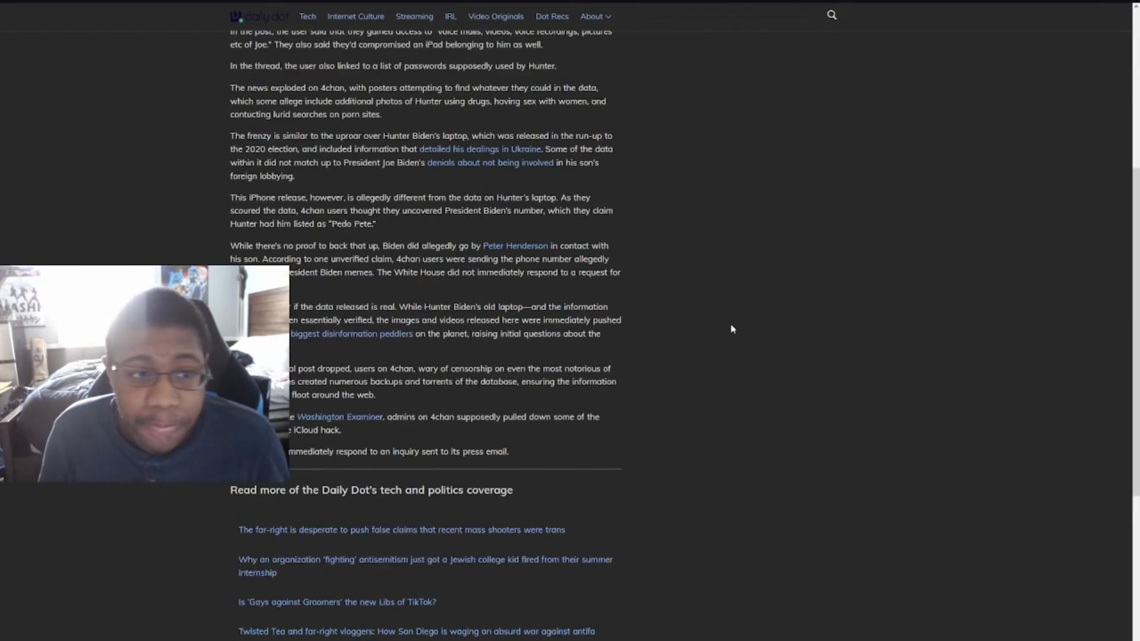
scroll(up, 3)
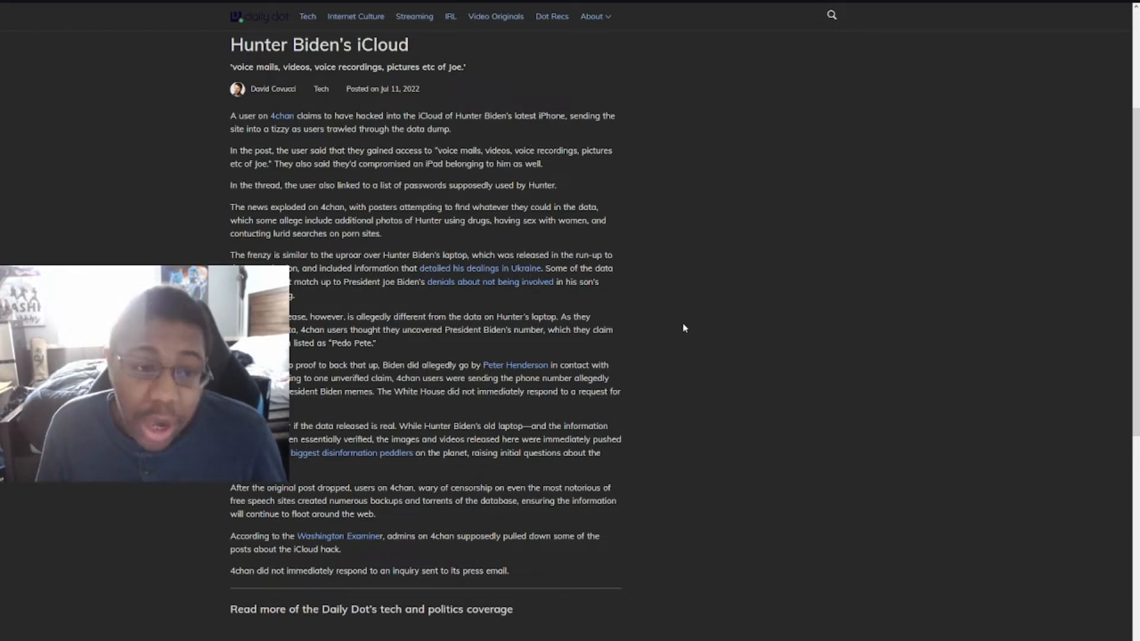
scroll(down, 3)
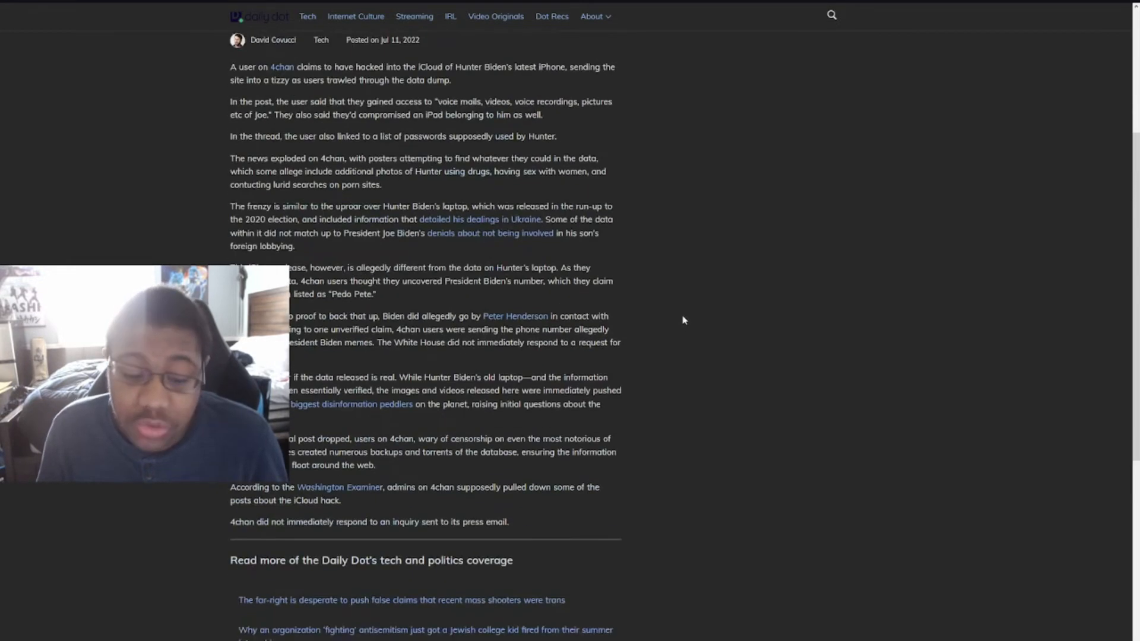
scroll(up, 3)
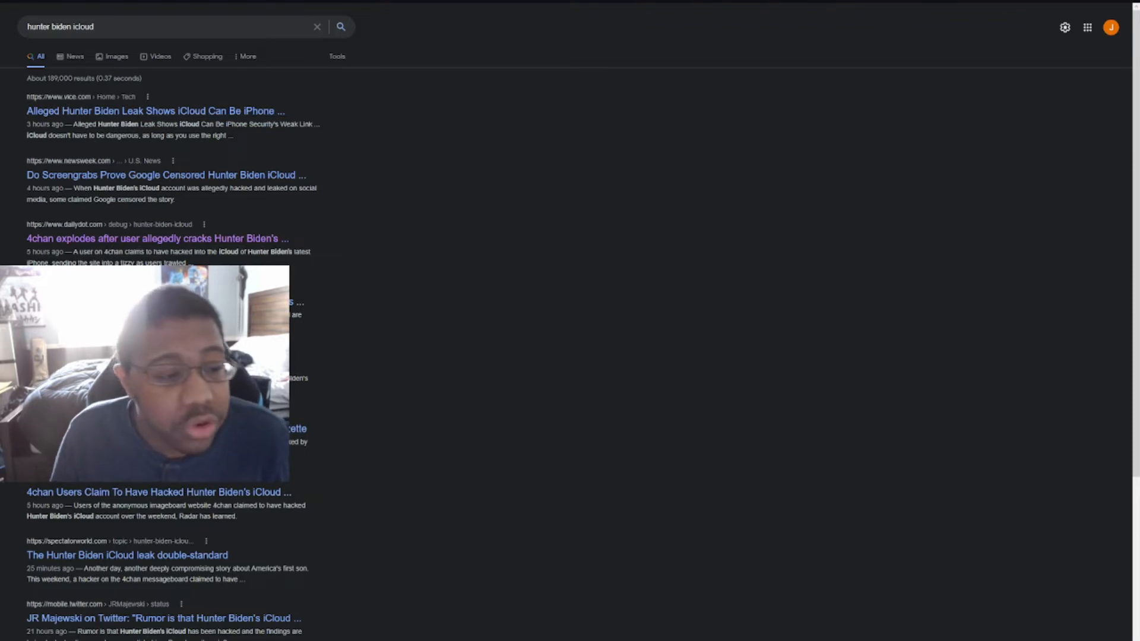
scroll(down, 3)
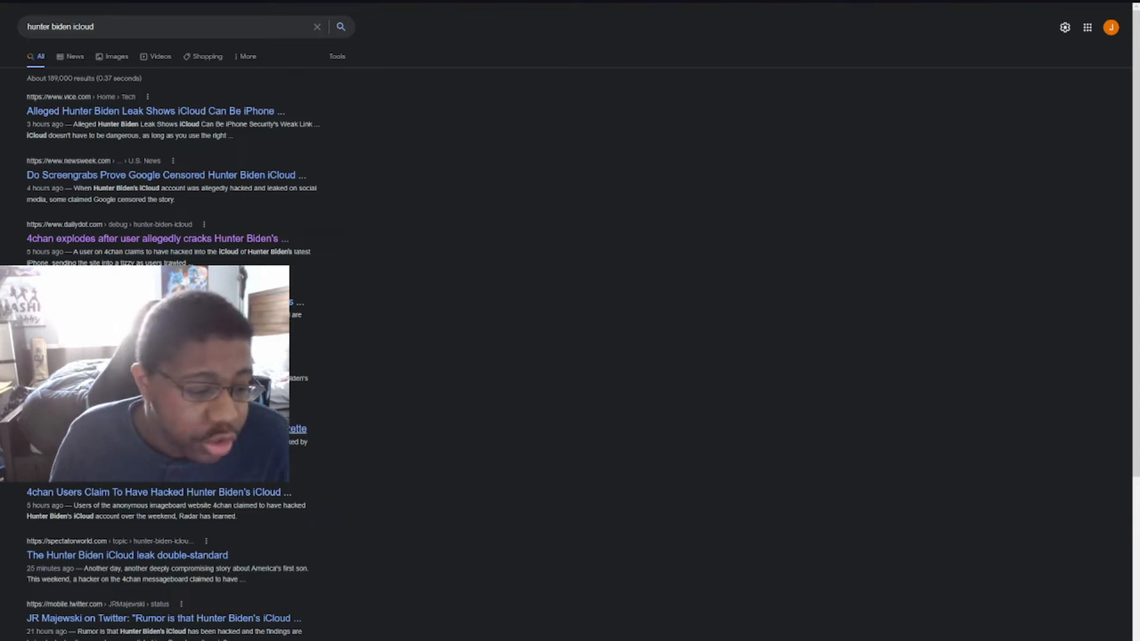
scroll(down, 3)
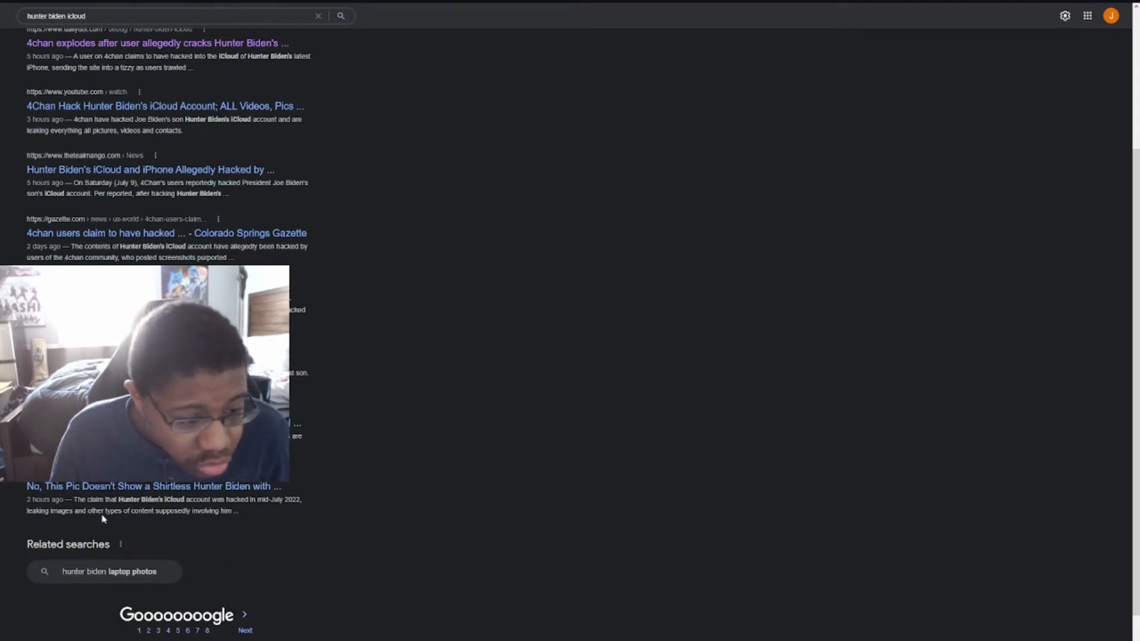
scroll(down, 3)
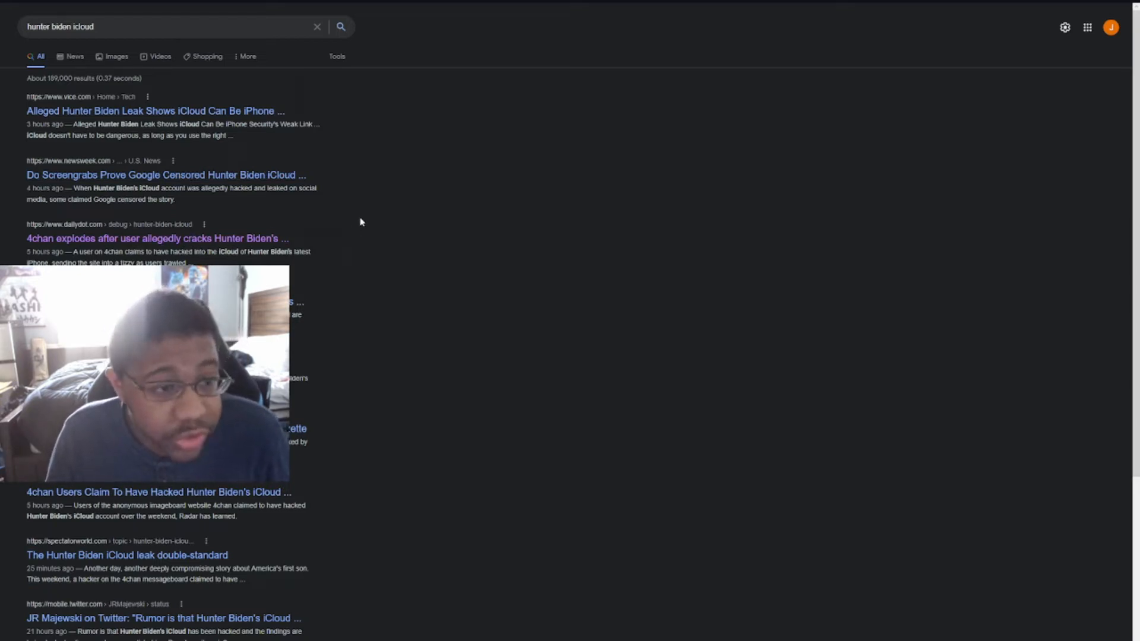
mouse_move(365, 205)
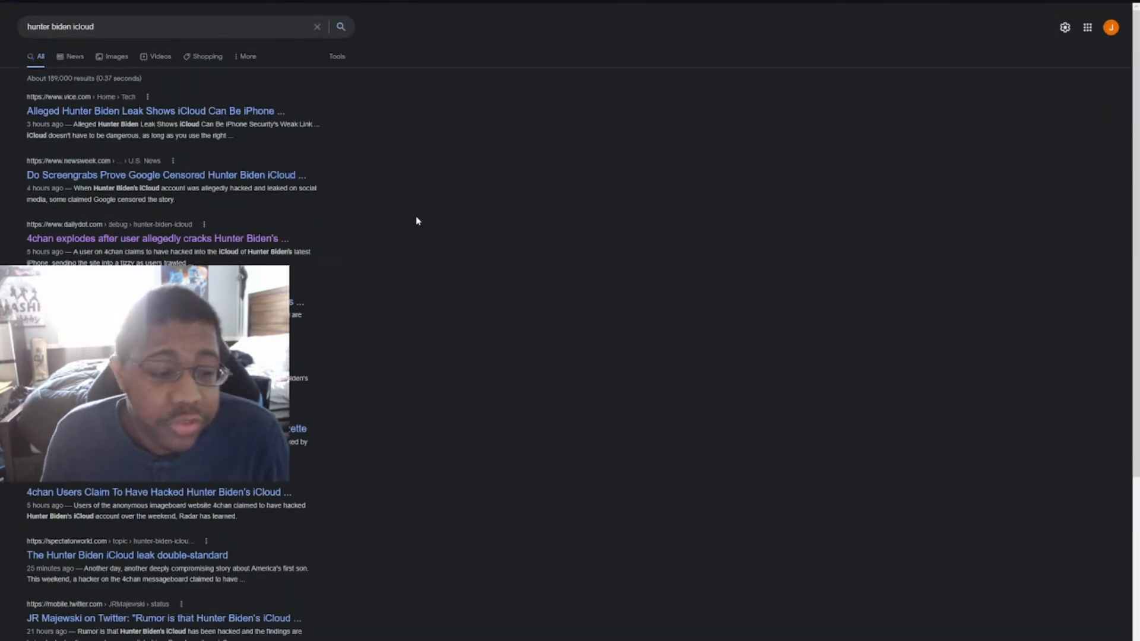
Skim down the News tab results for 'hunter biden icloud'.
click(74, 55)
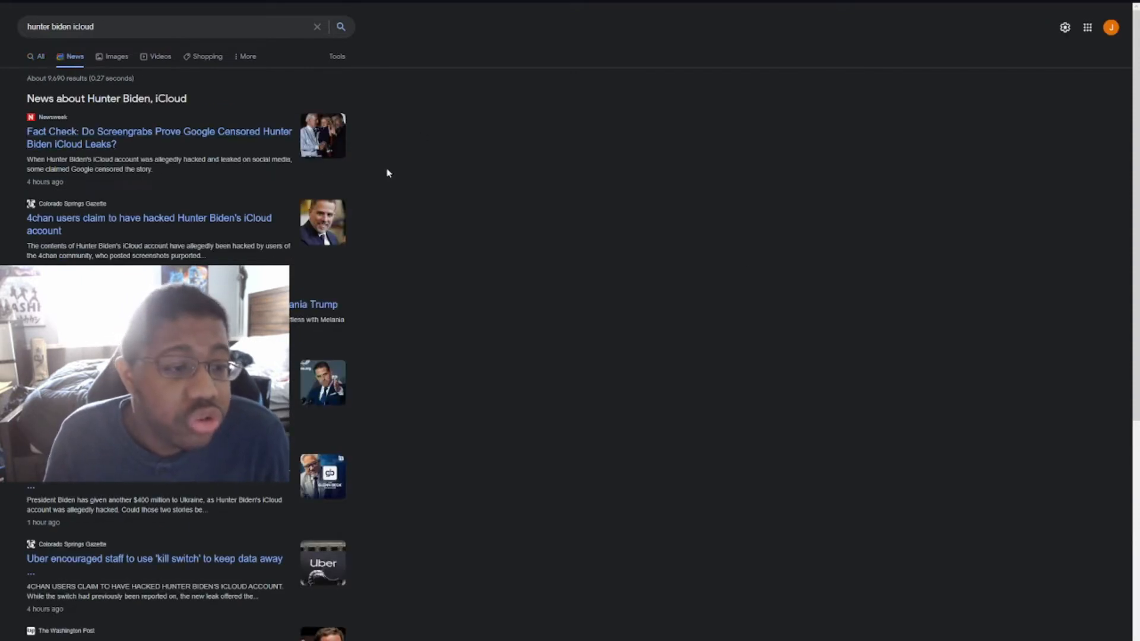
mouse_move(240, 162)
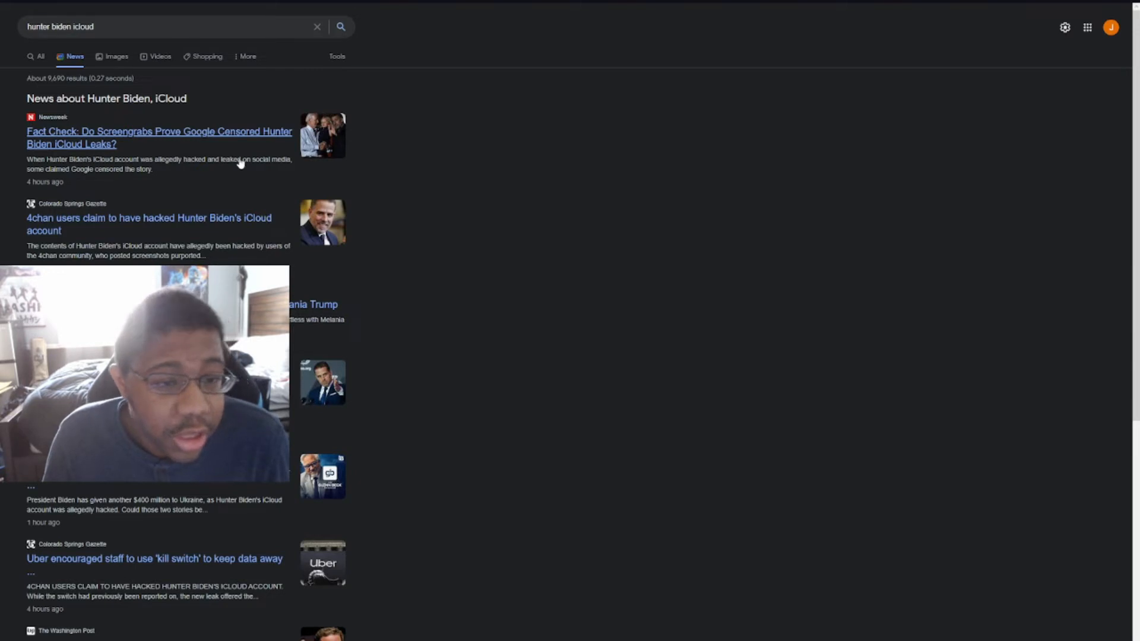
scroll(down, 3)
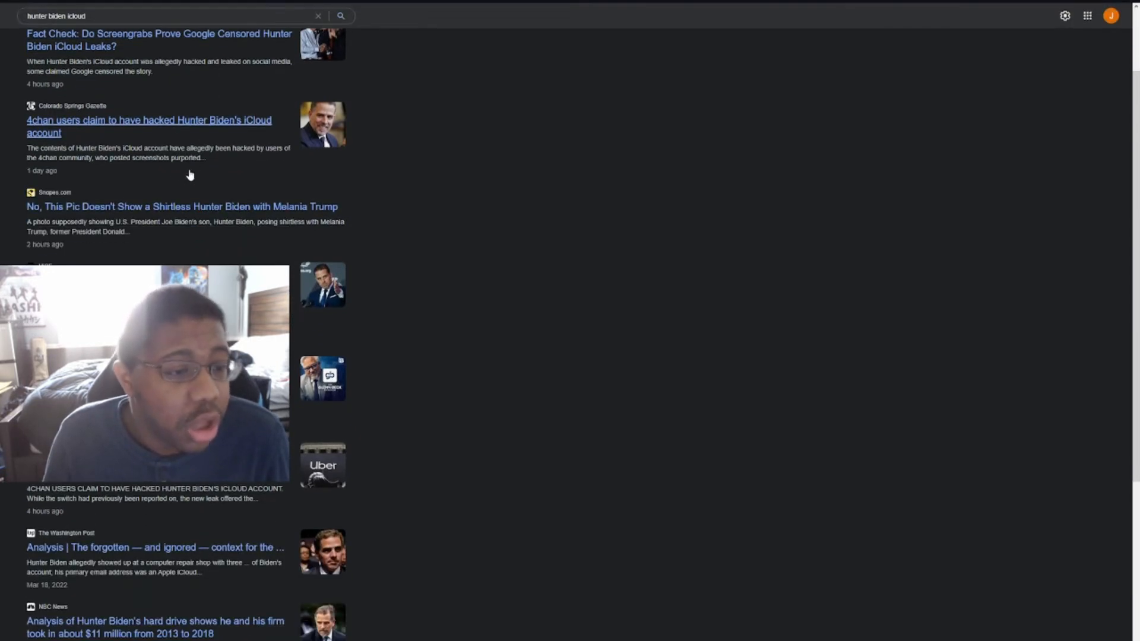
scroll(down, 3)
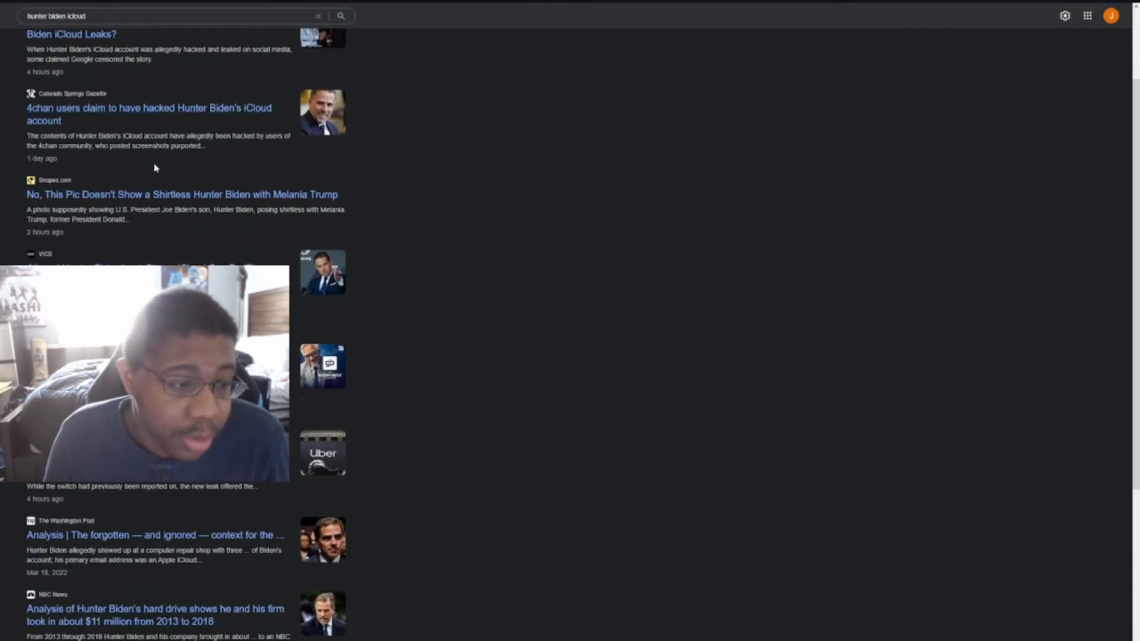
scroll(down, 3)
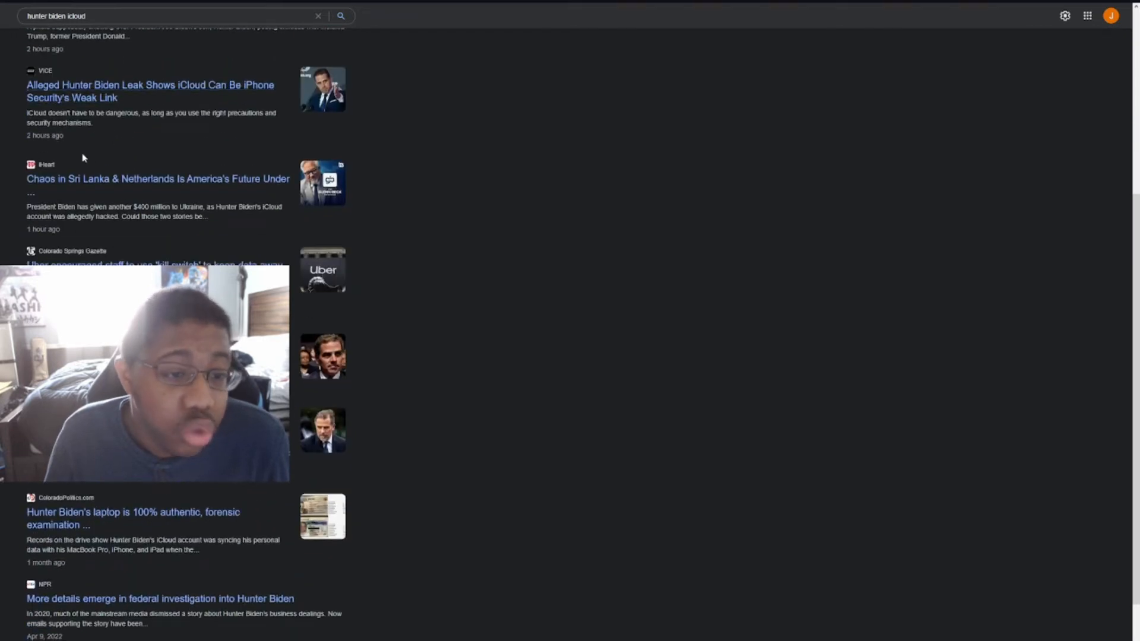
scroll(down, 3)
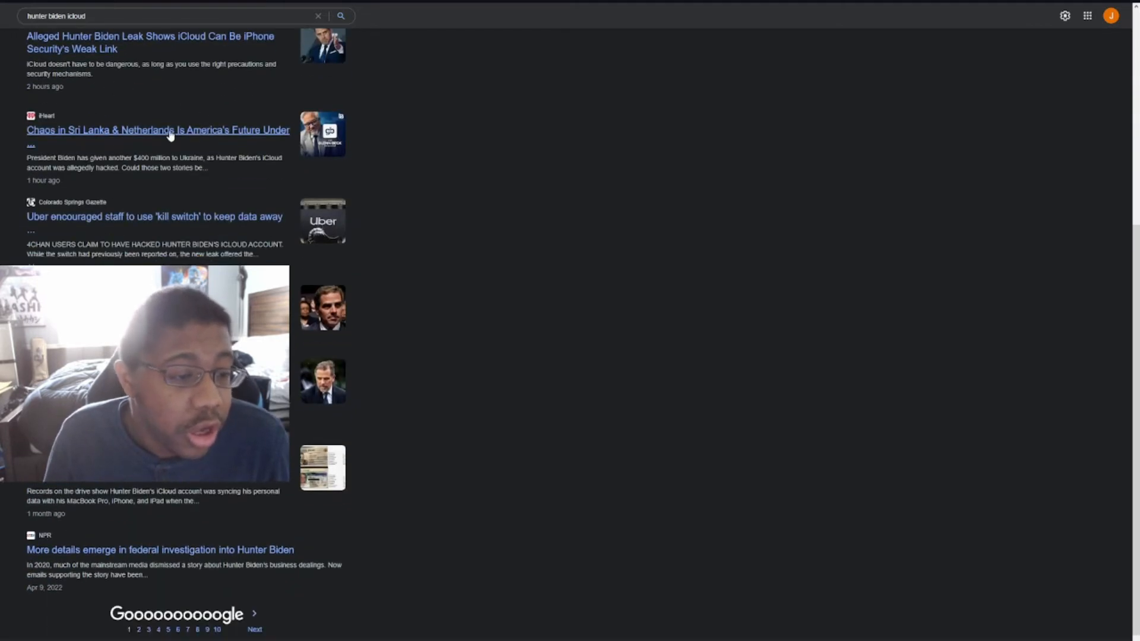
scroll(down, 3)
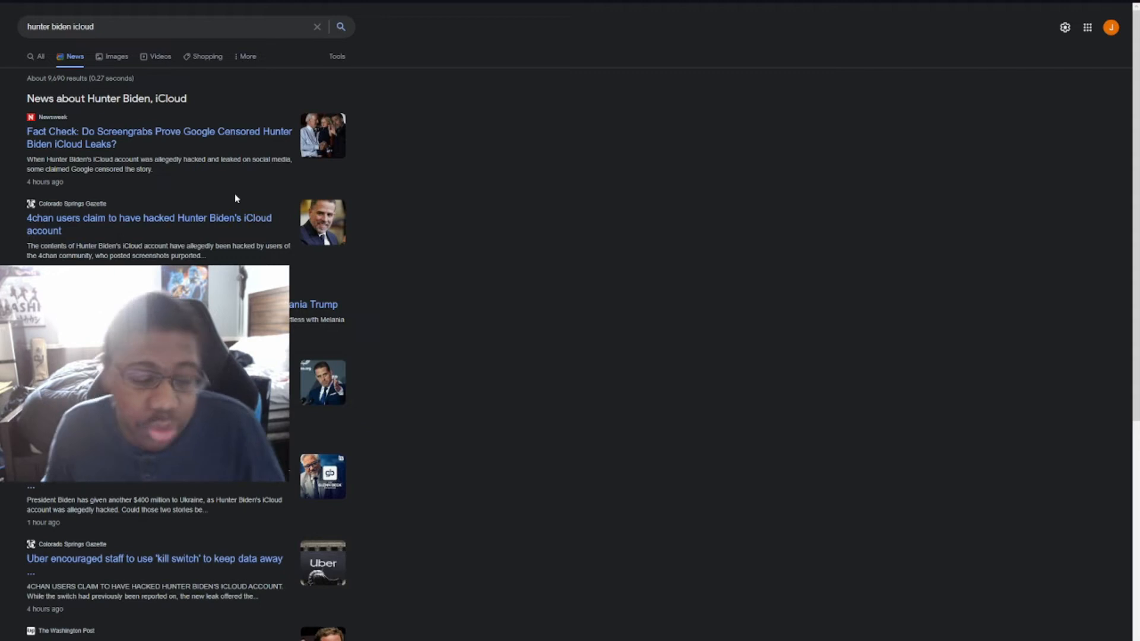
mouse_move(172, 237)
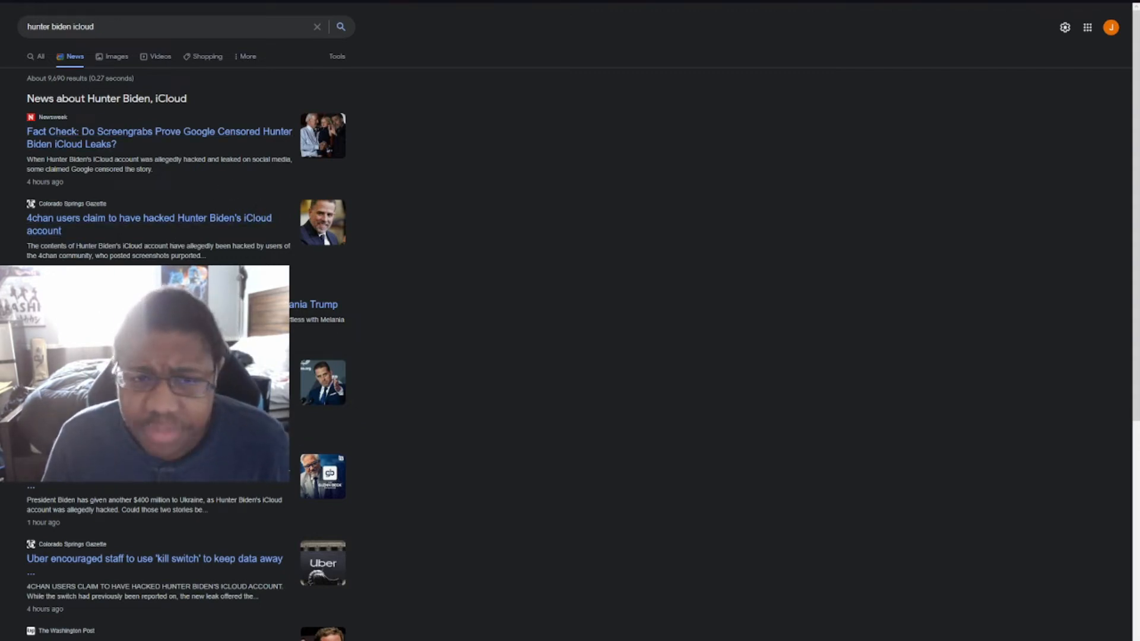
scroll(down, 3)
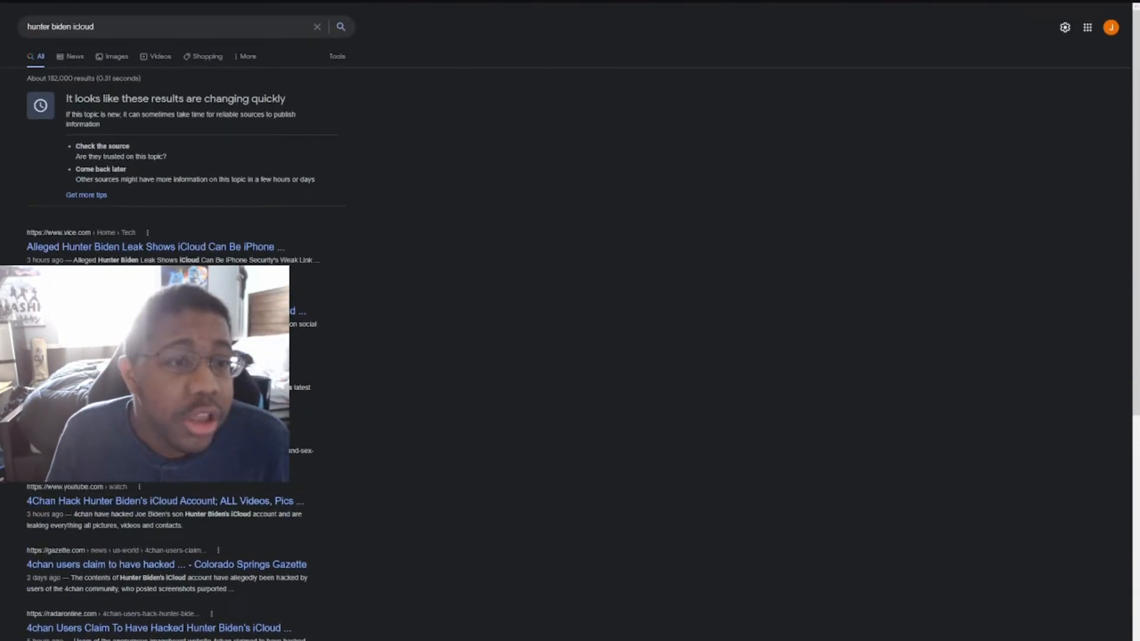
Switch between the News and All tabs, ending on all web results, and select the query text.
click(75, 56)
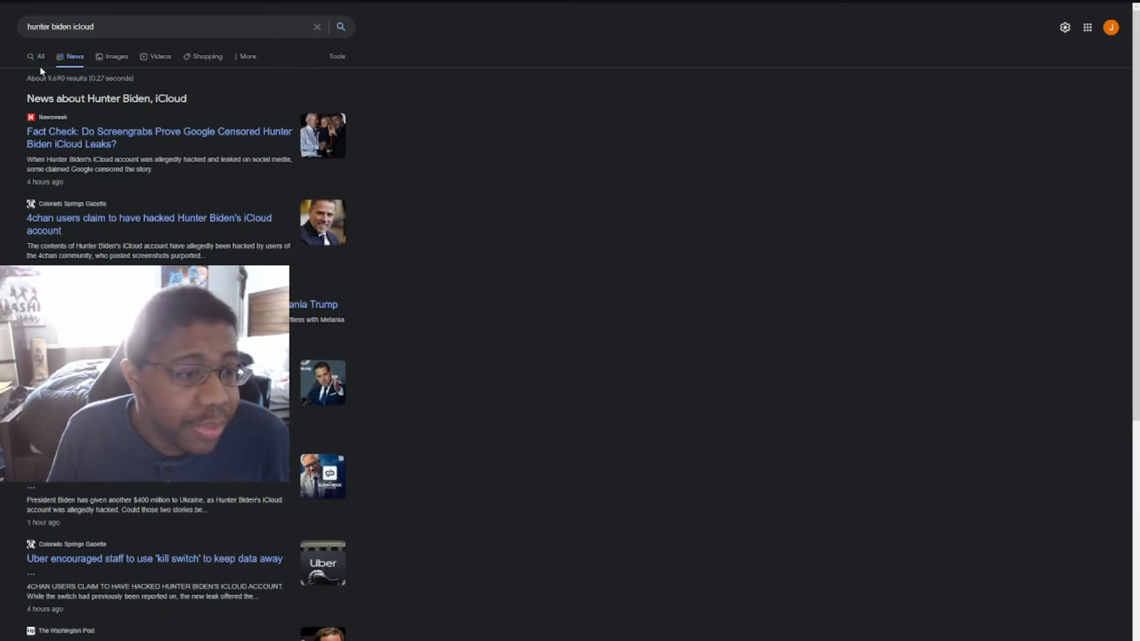
click(41, 56)
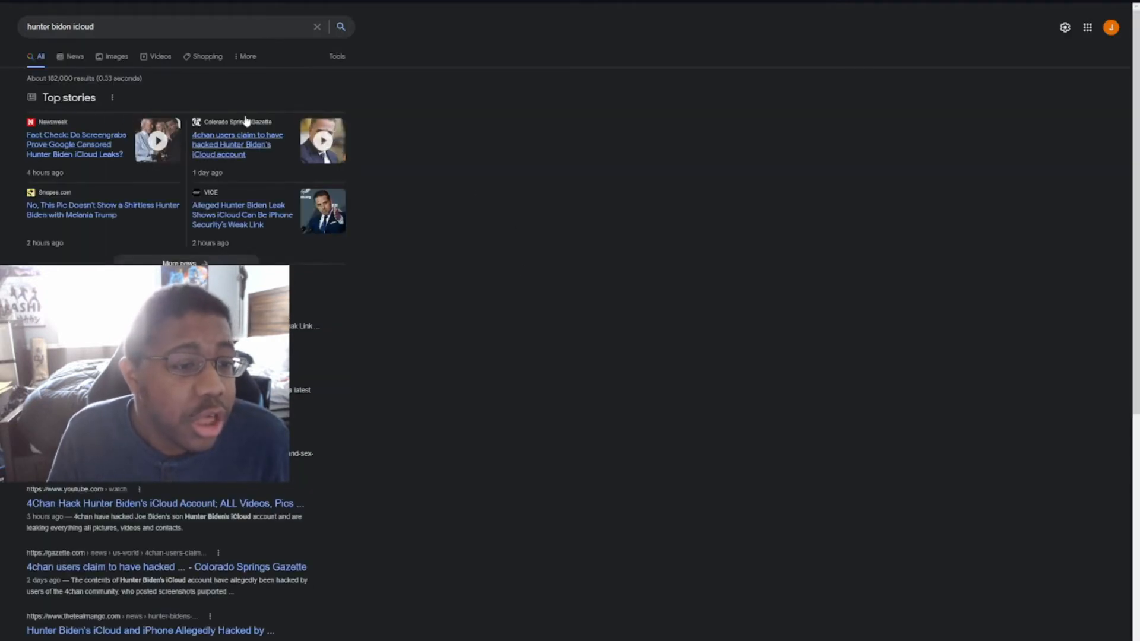
mouse_move(405, 203)
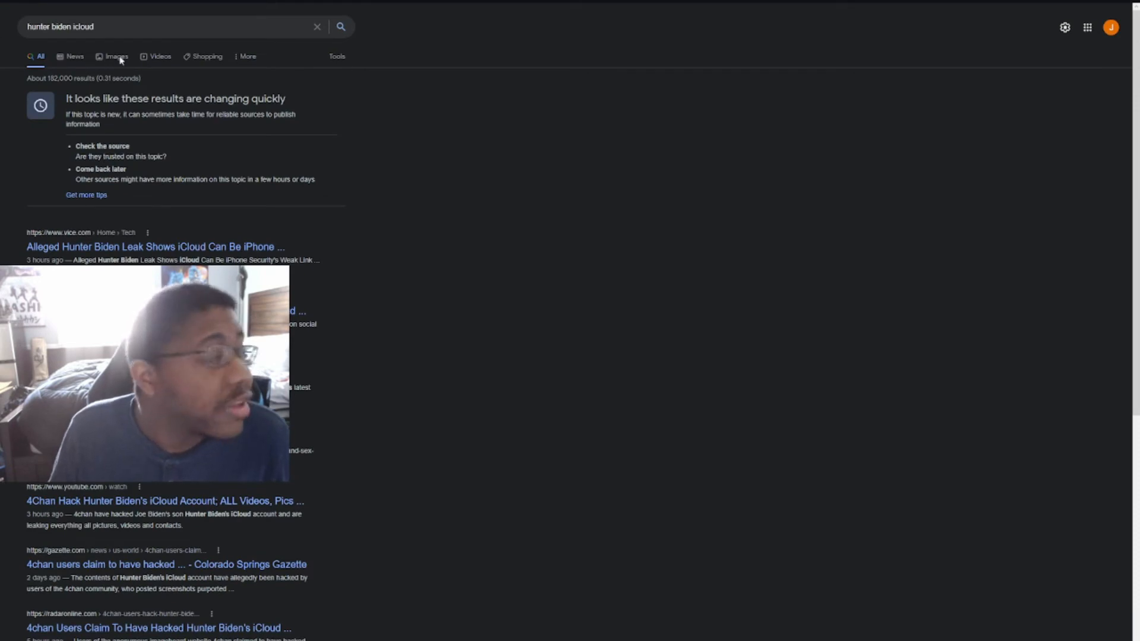
triple_click(65, 26)
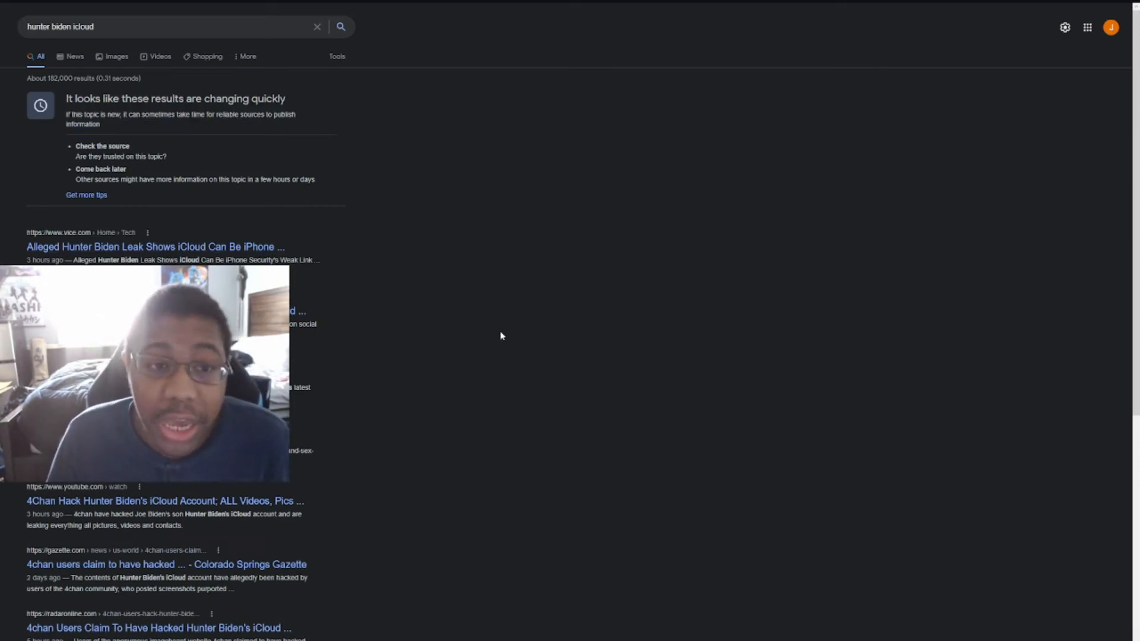
mouse_move(385, 108)
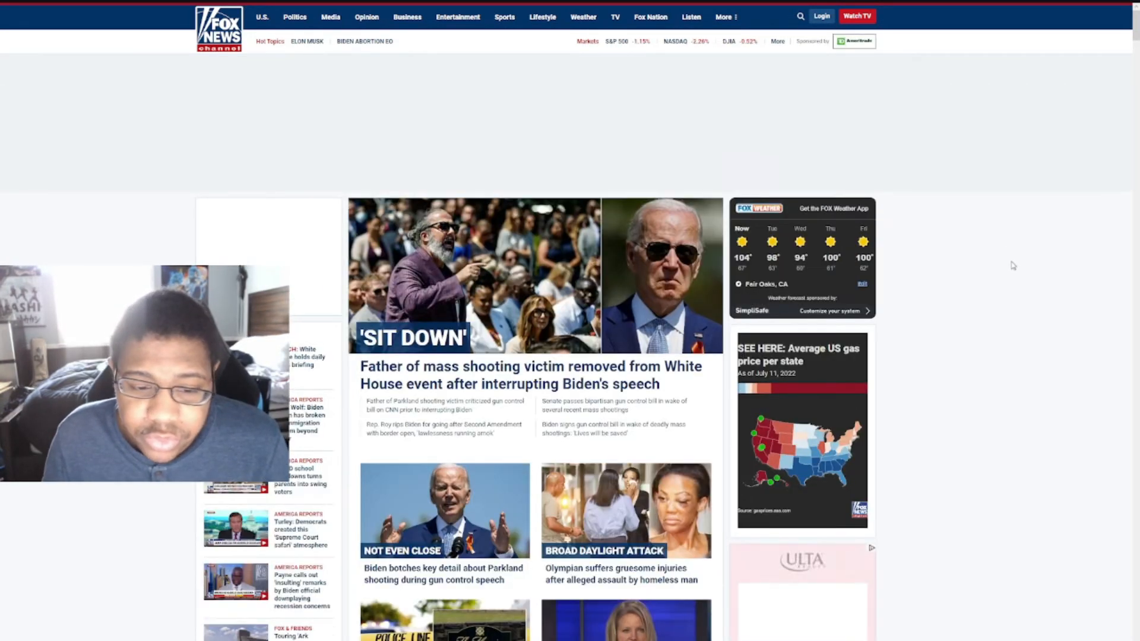
Scroll the Fox News homepage and enter 'hunter biden' in the site search box.
scroll(down, 3)
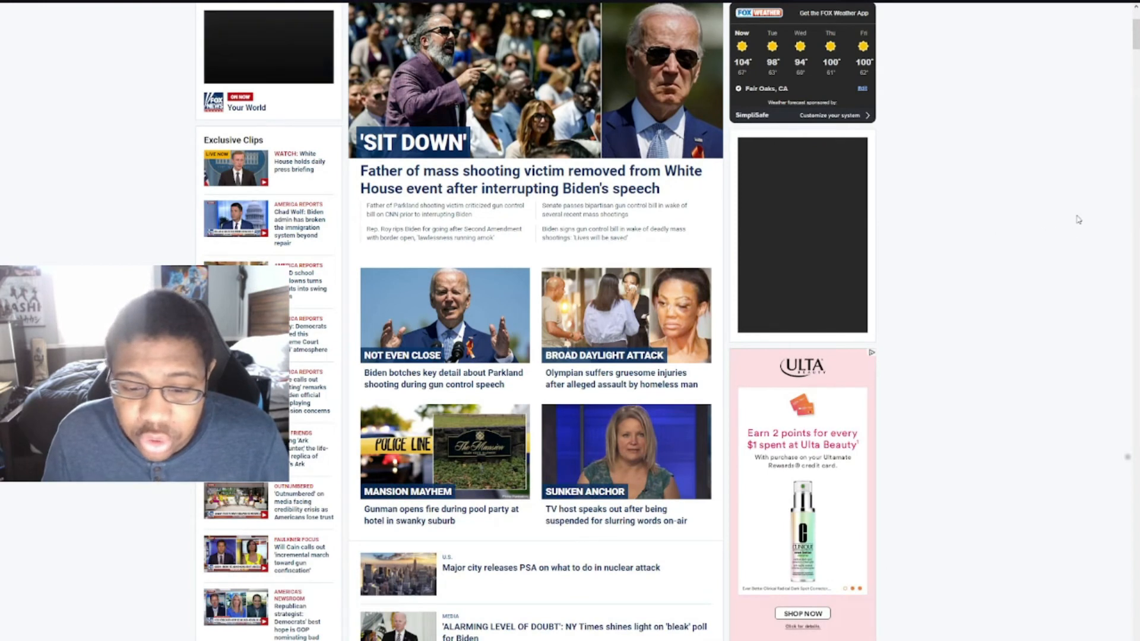
scroll(down, 3)
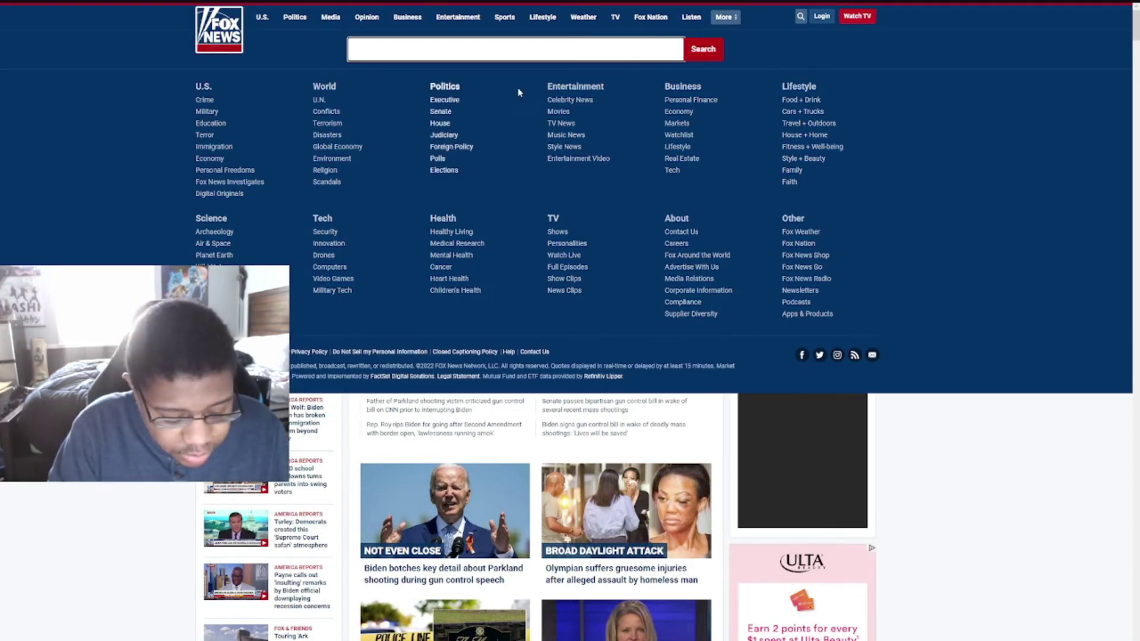
text(hui)
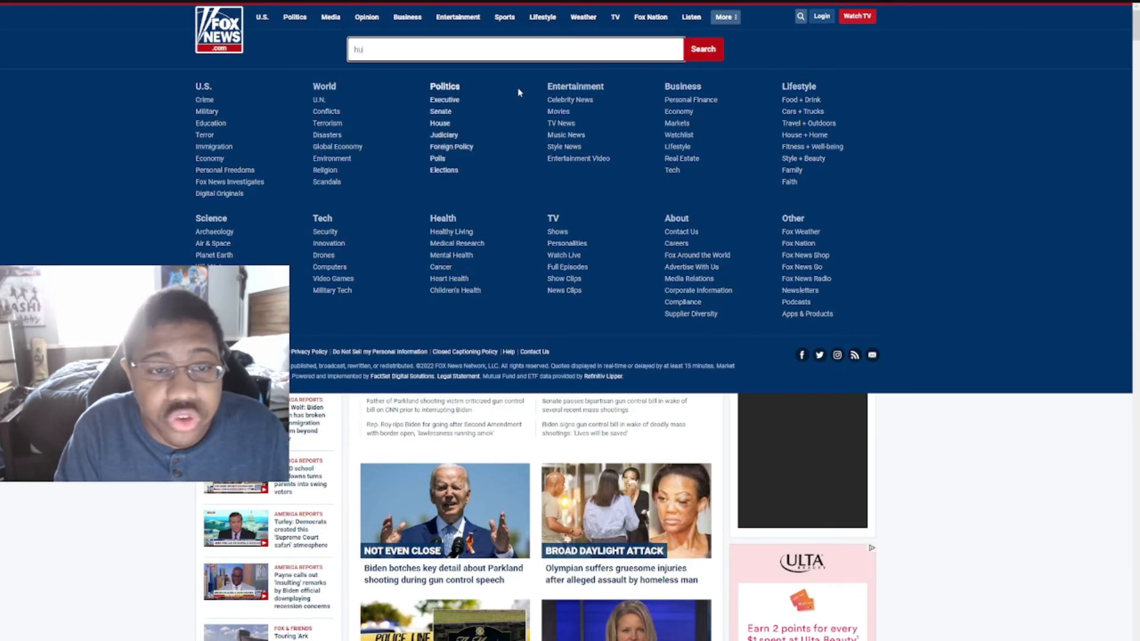
text(hunter biden)
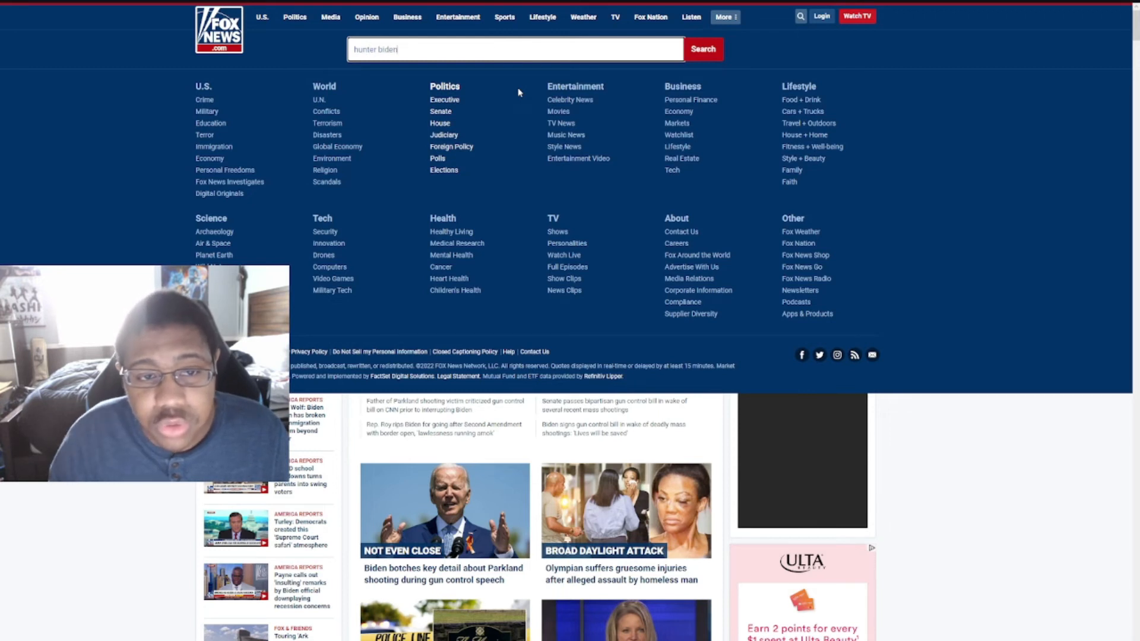
Run the Fox News 'hunter biden' search and browse the results and Hunter Biden topic page.
click(703, 49)
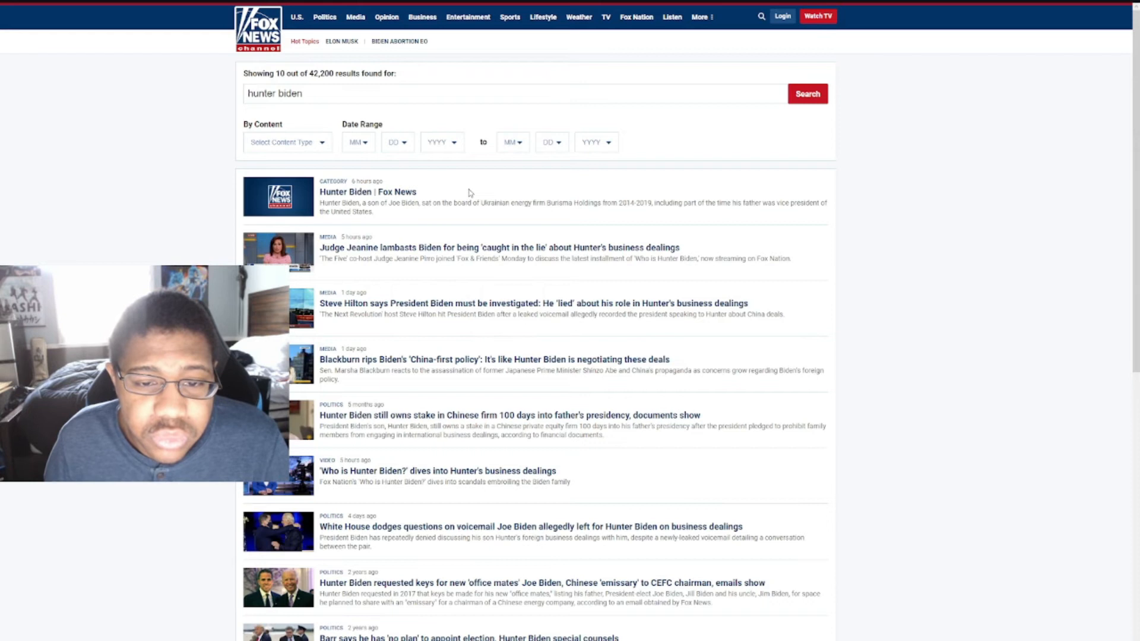
mouse_move(453, 341)
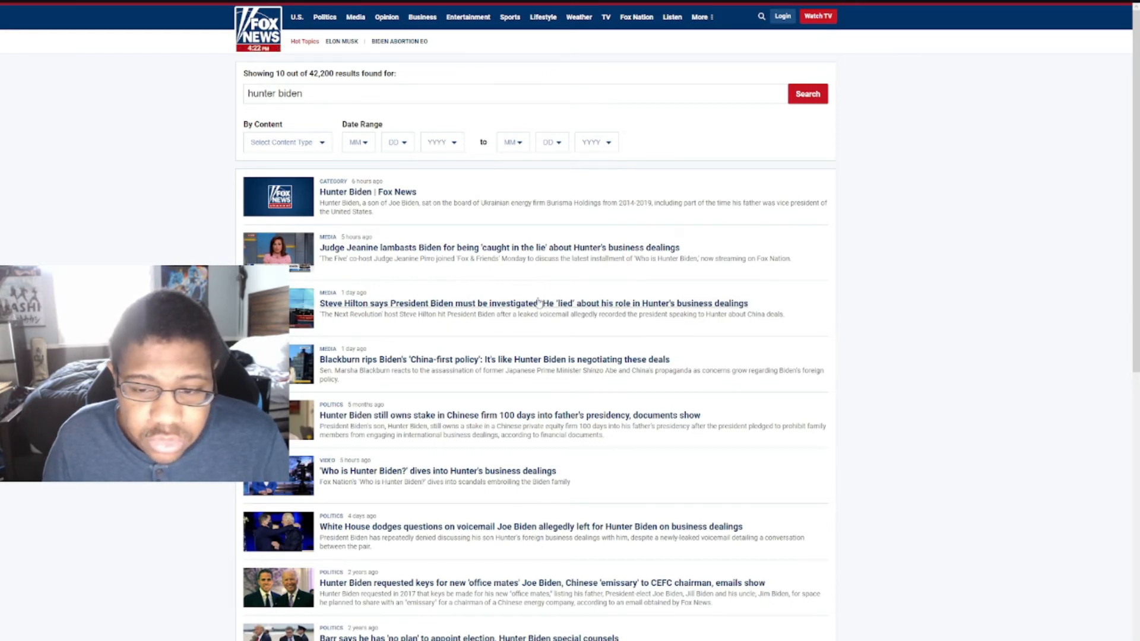
scroll(down, 3)
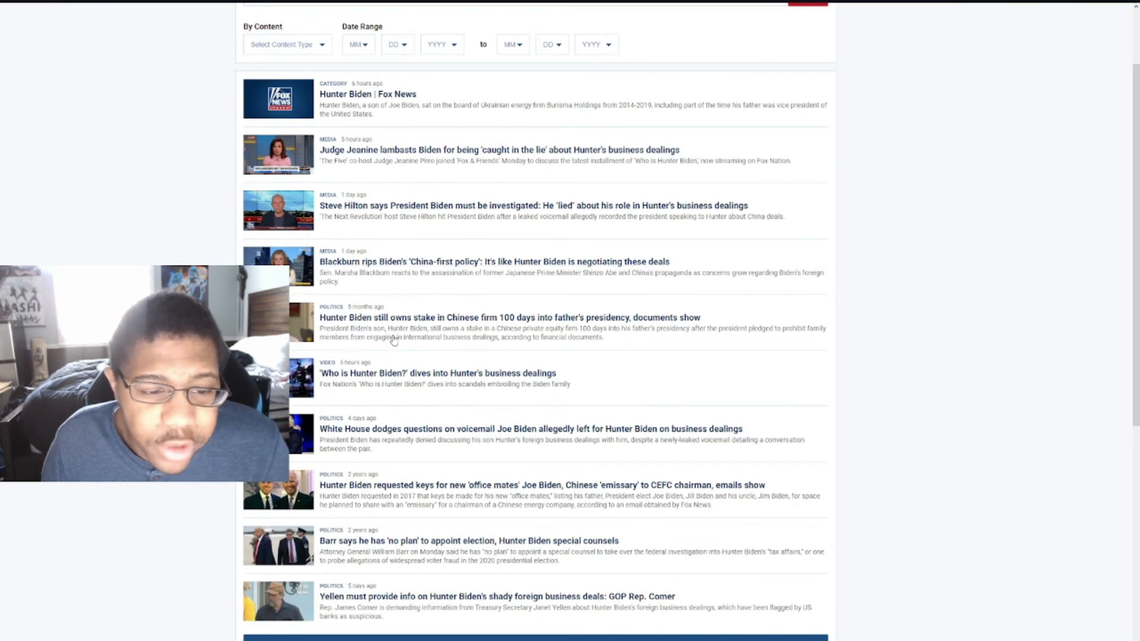
scroll(up, 3)
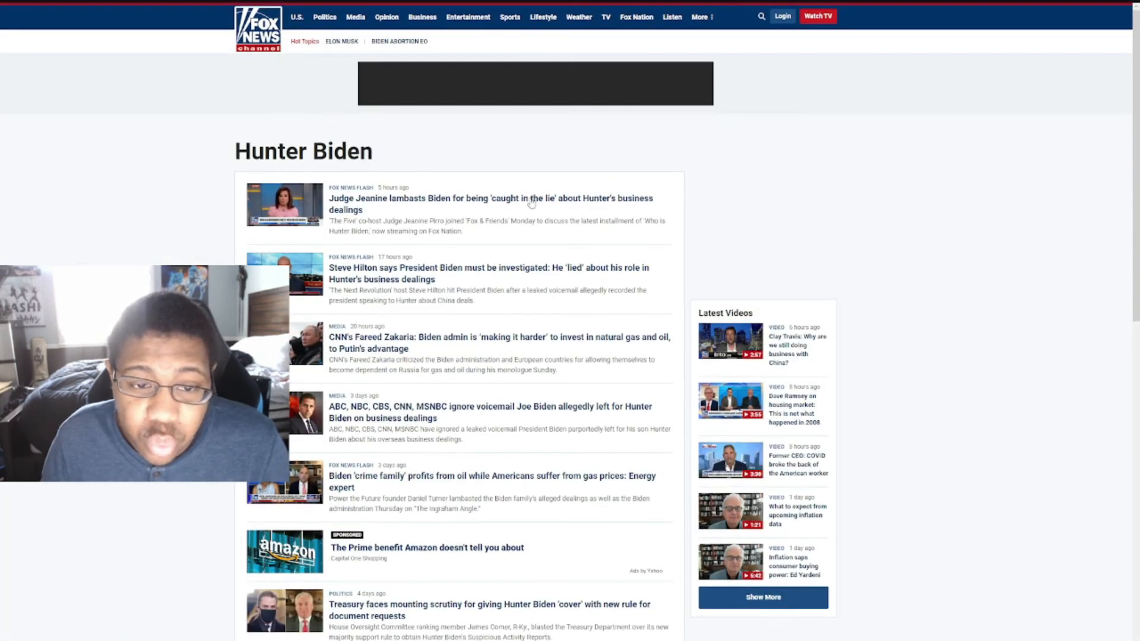
scroll(down, 3)
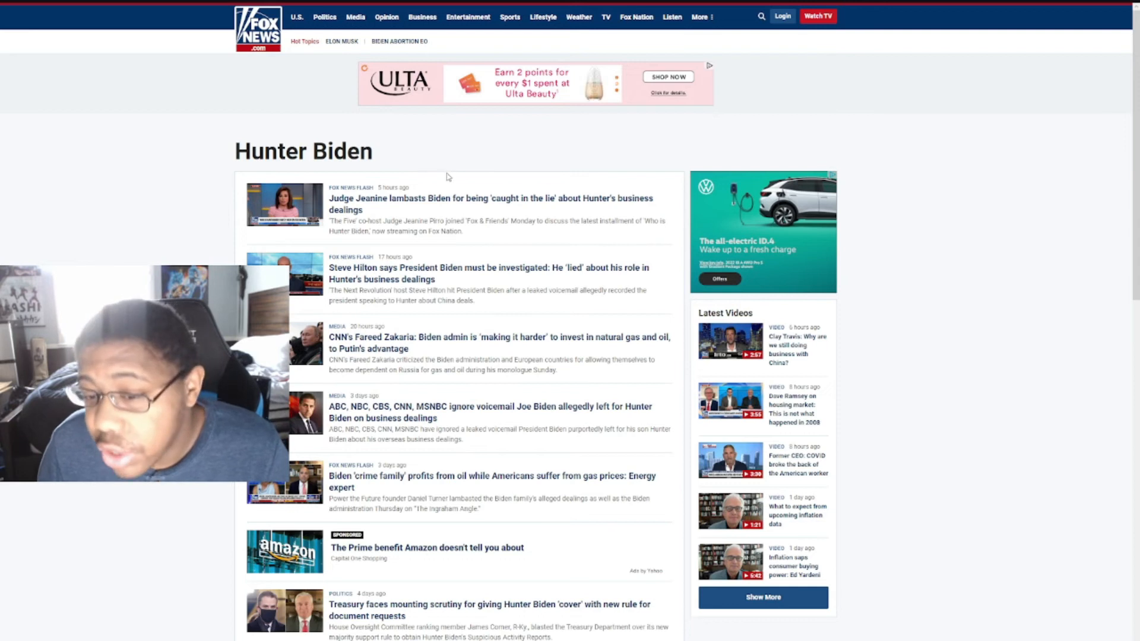
mouse_move(180, 204)
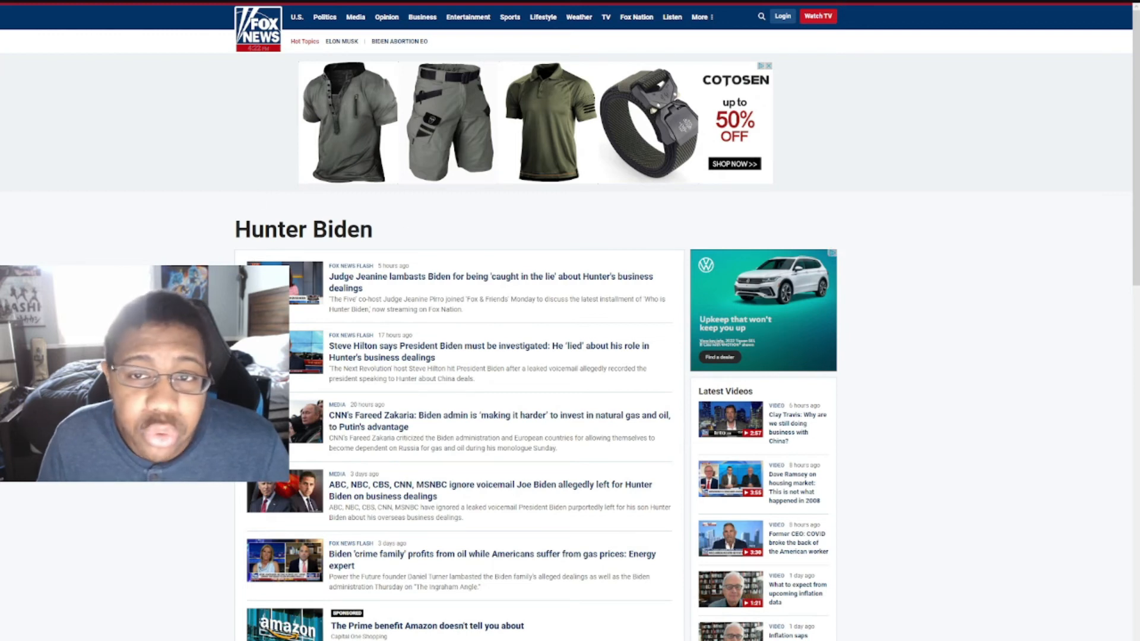
right_click(352, 191)
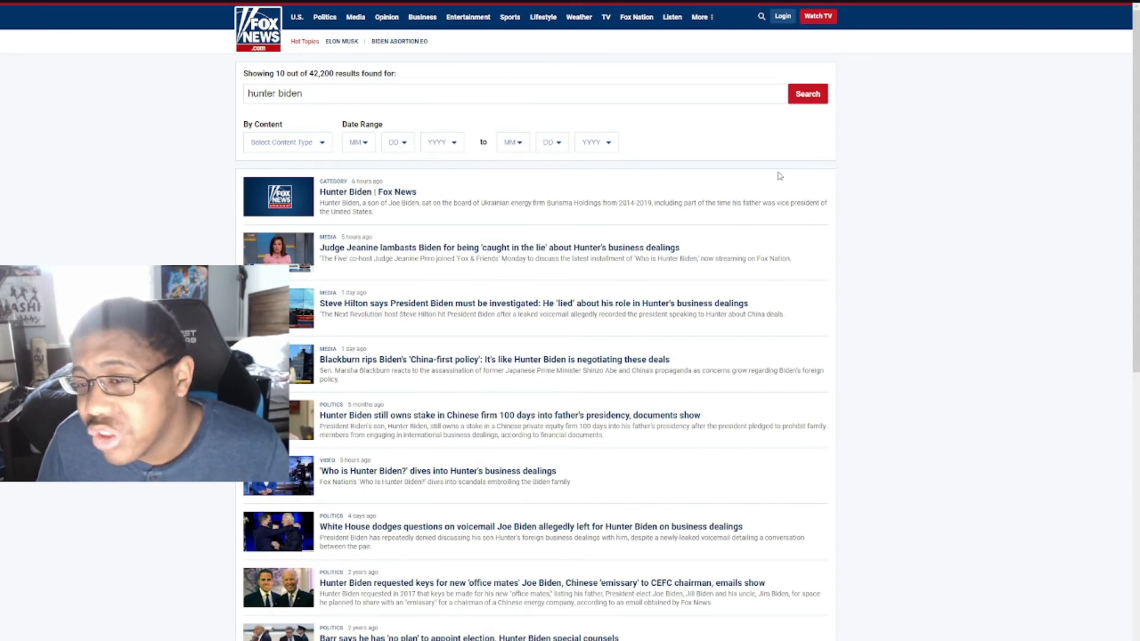
scroll(down, 3)
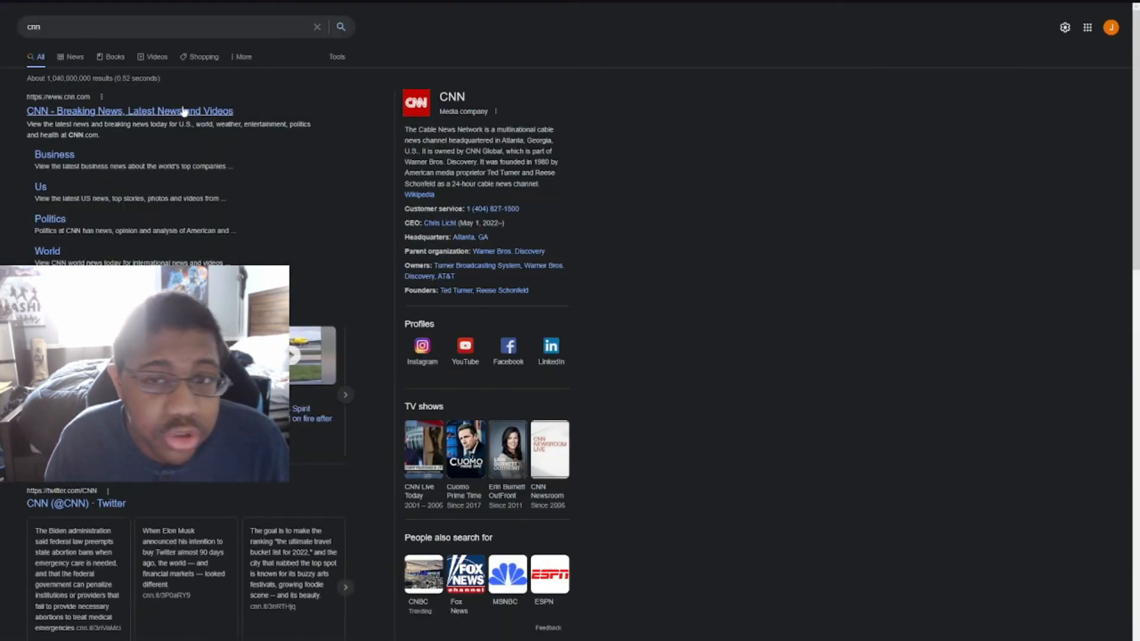
Open the CNN homepage from the Google results.
click(129, 111)
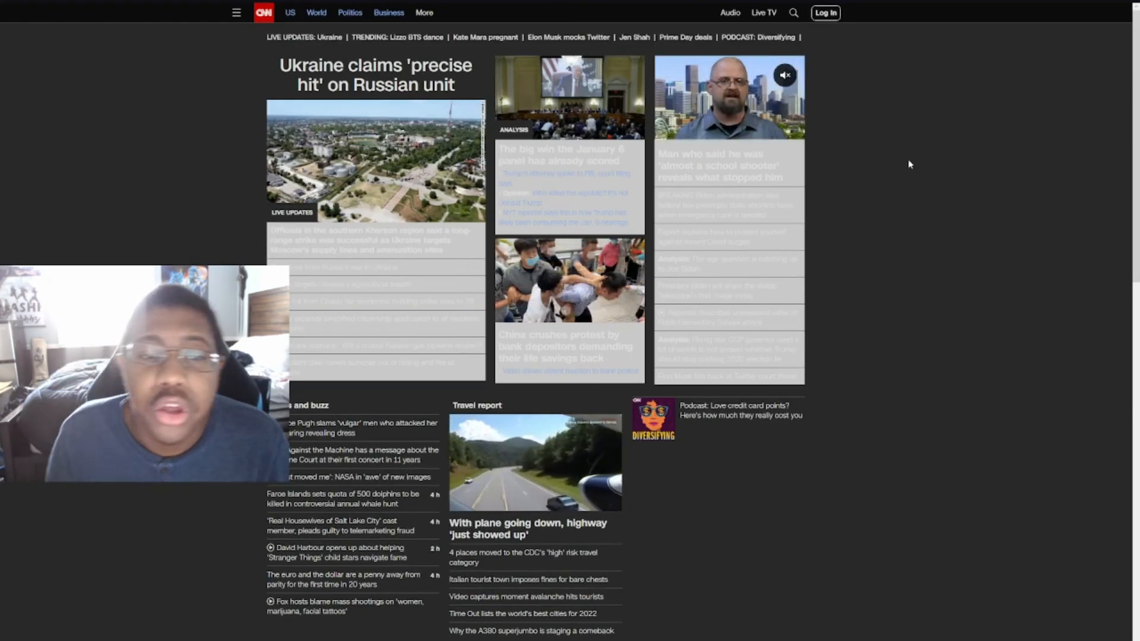
Search the CNN site for 'hunter biden icloud'.
click(235, 12)
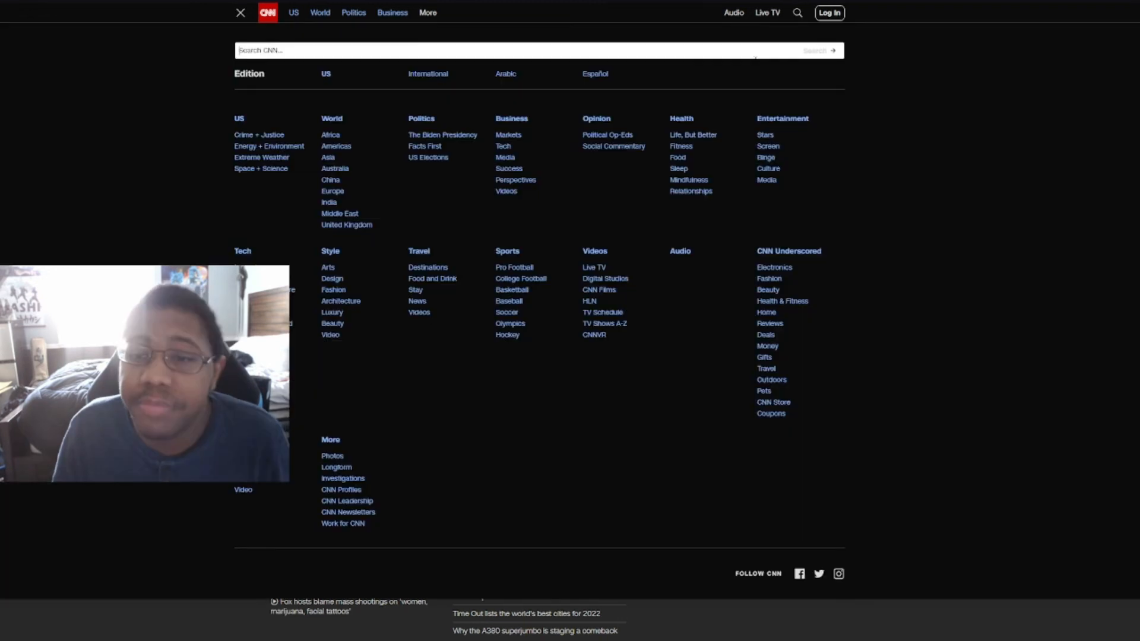
text(hunter biden icloud)
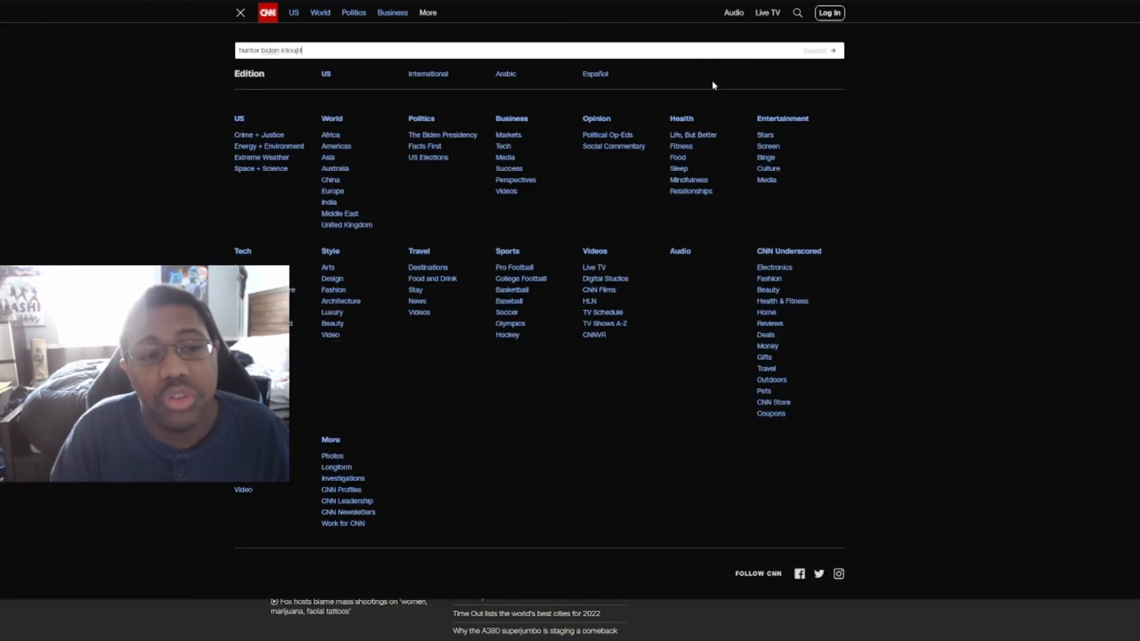
key(Enter)
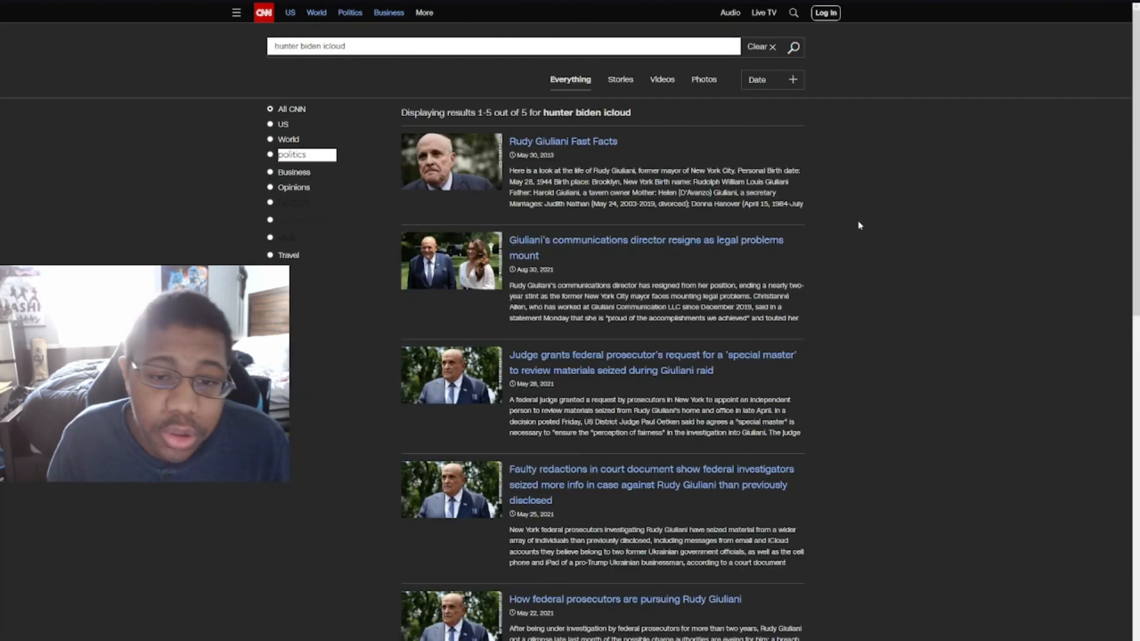
mouse_move(874, 221)
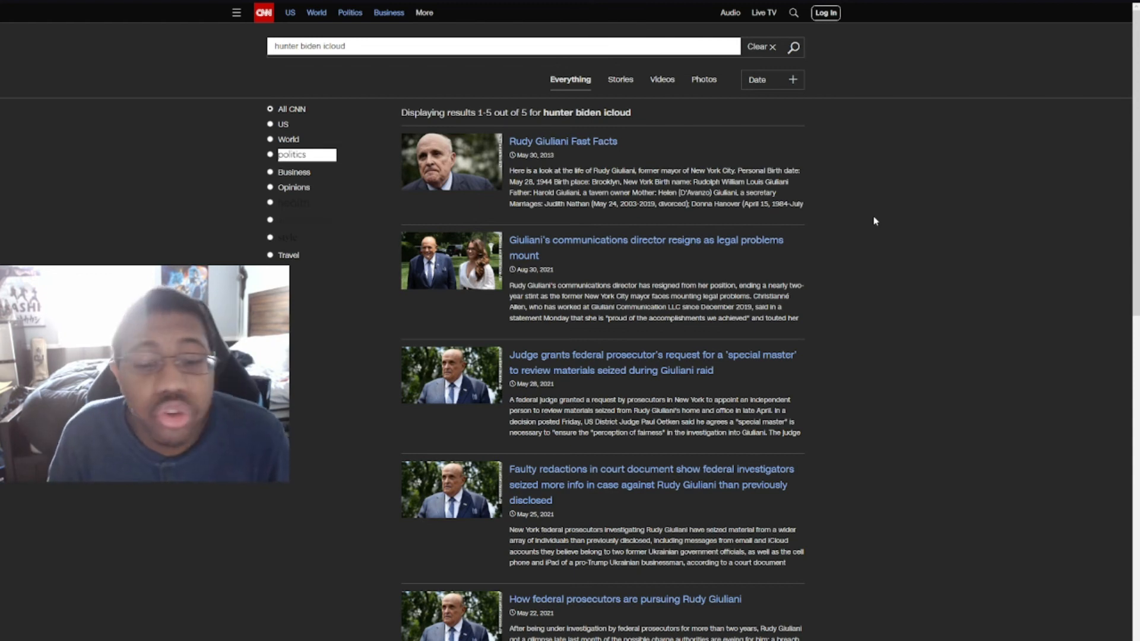
Rerun the CNN search as just 'hunter biden' and scroll the results.
right_click(874, 221)
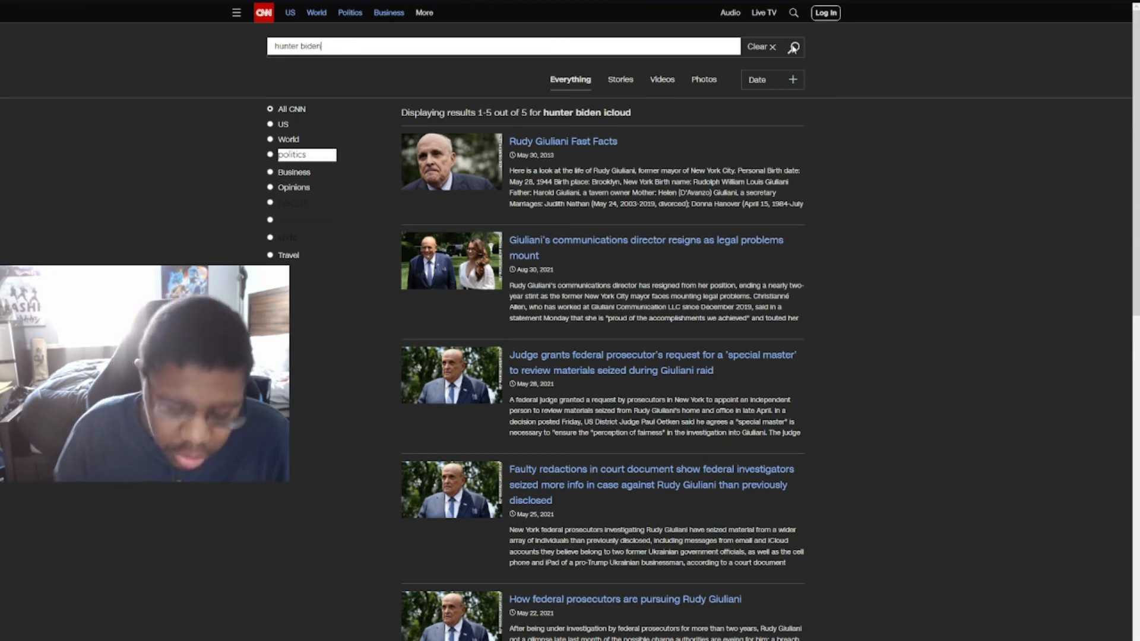
click(796, 48)
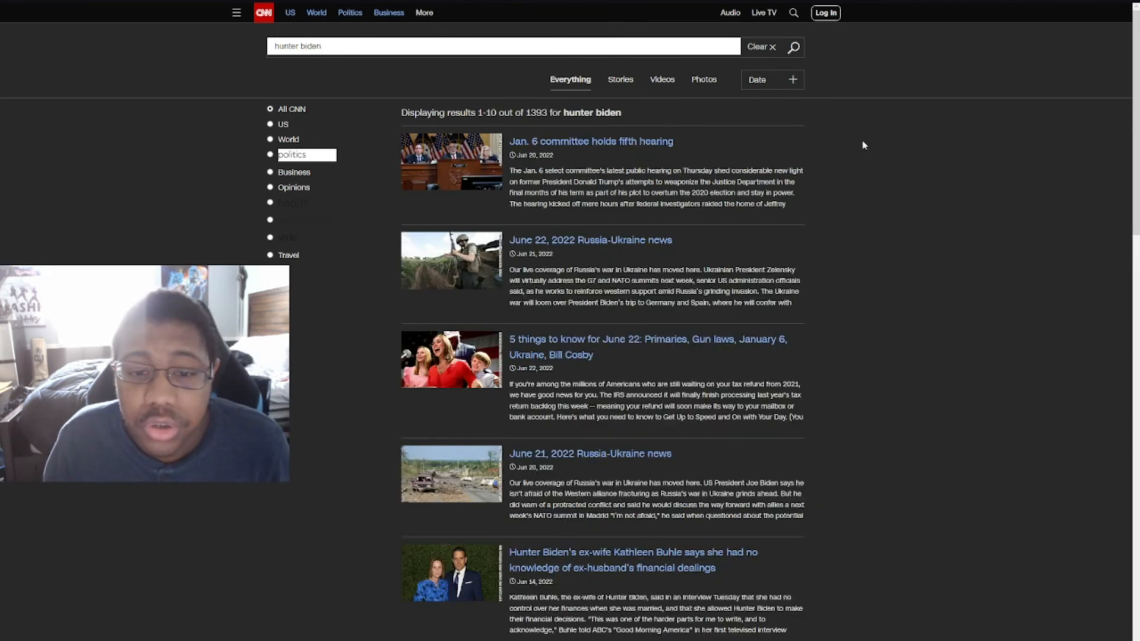
mouse_move(946, 198)
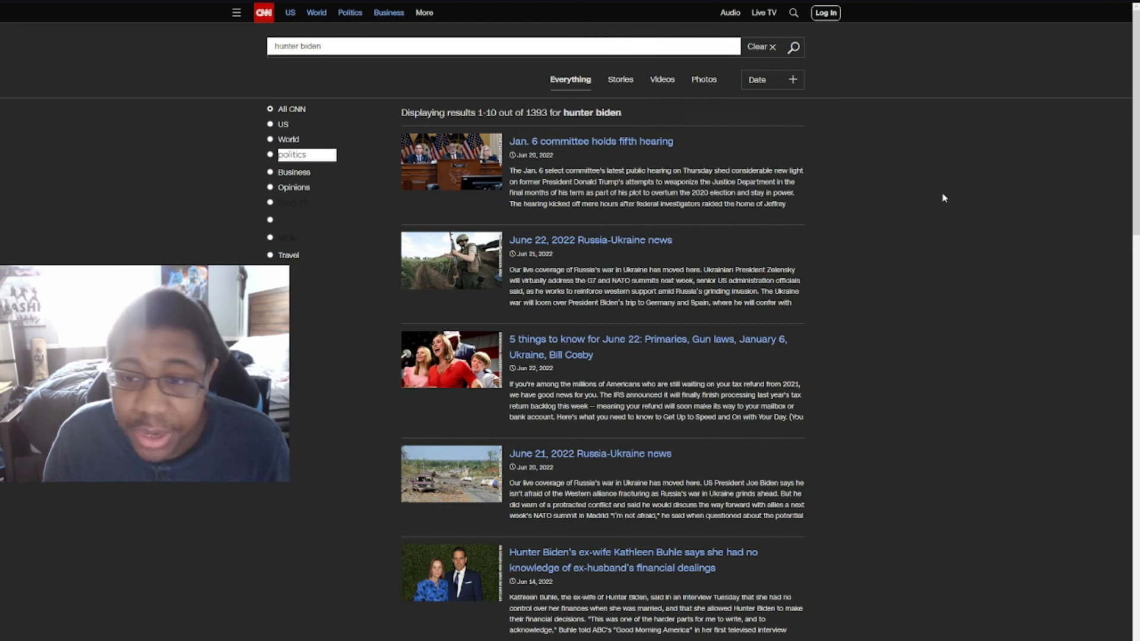
scroll(down, 3)
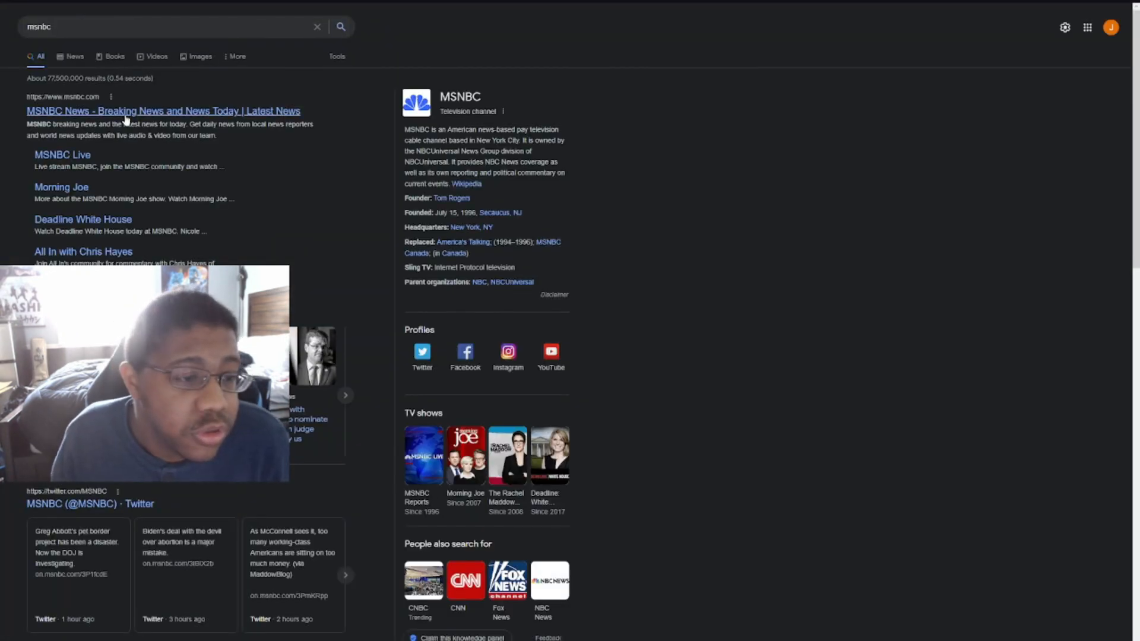
Open MSNBC from Google, skim the homepage, and open the menu showing Search MSNBC.
click(162, 111)
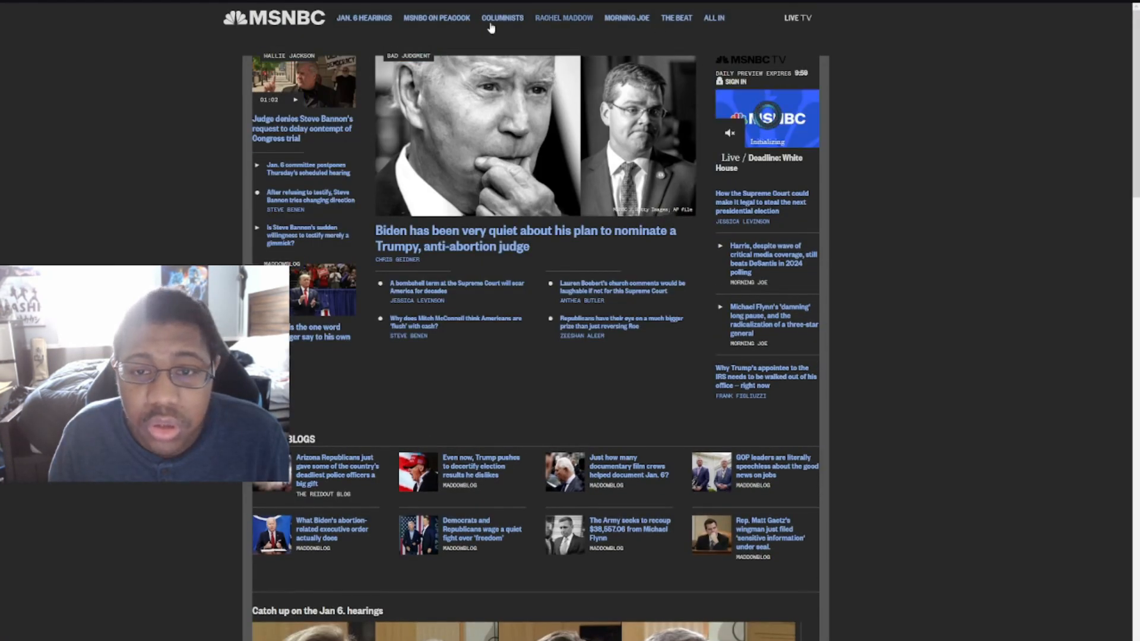
scroll(down, 3)
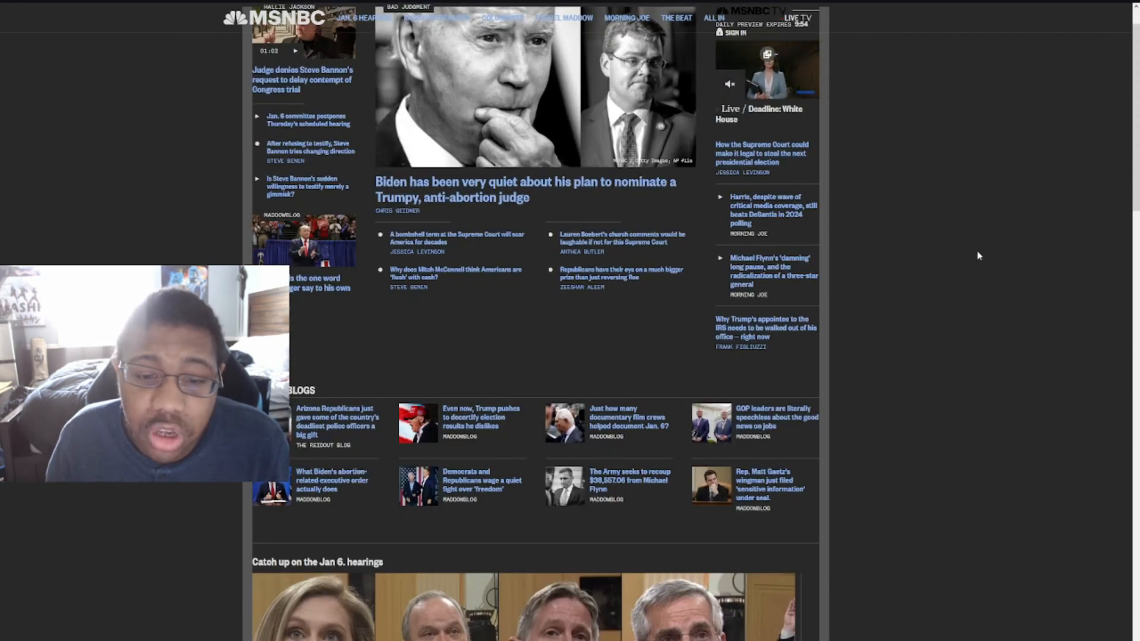
scroll(down, 3)
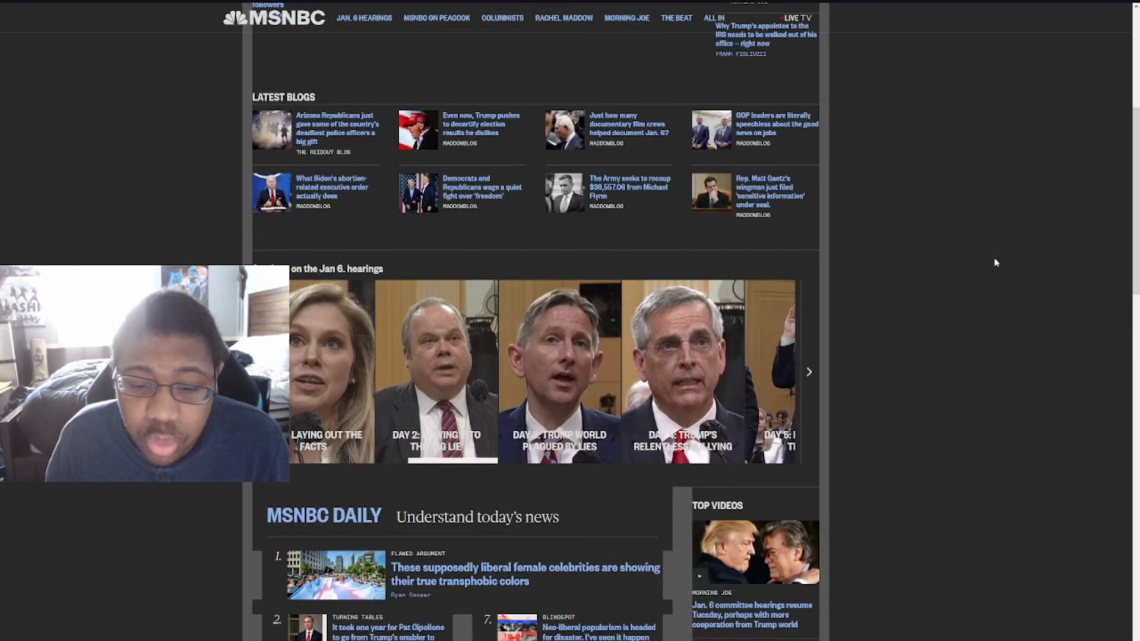
scroll(up, 3)
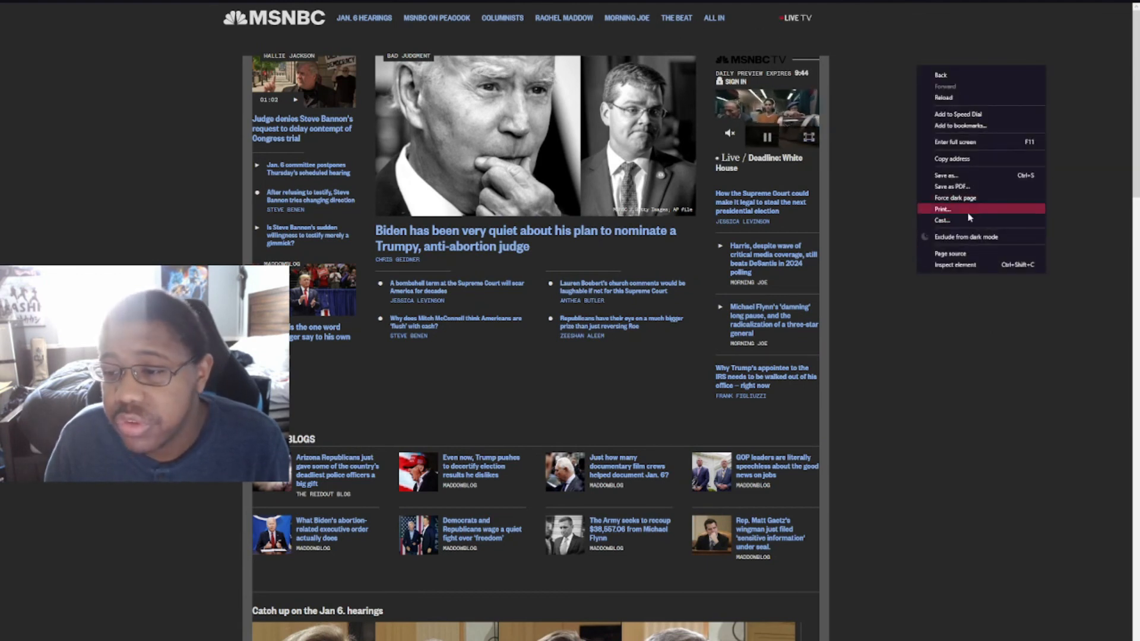
click(941, 208)
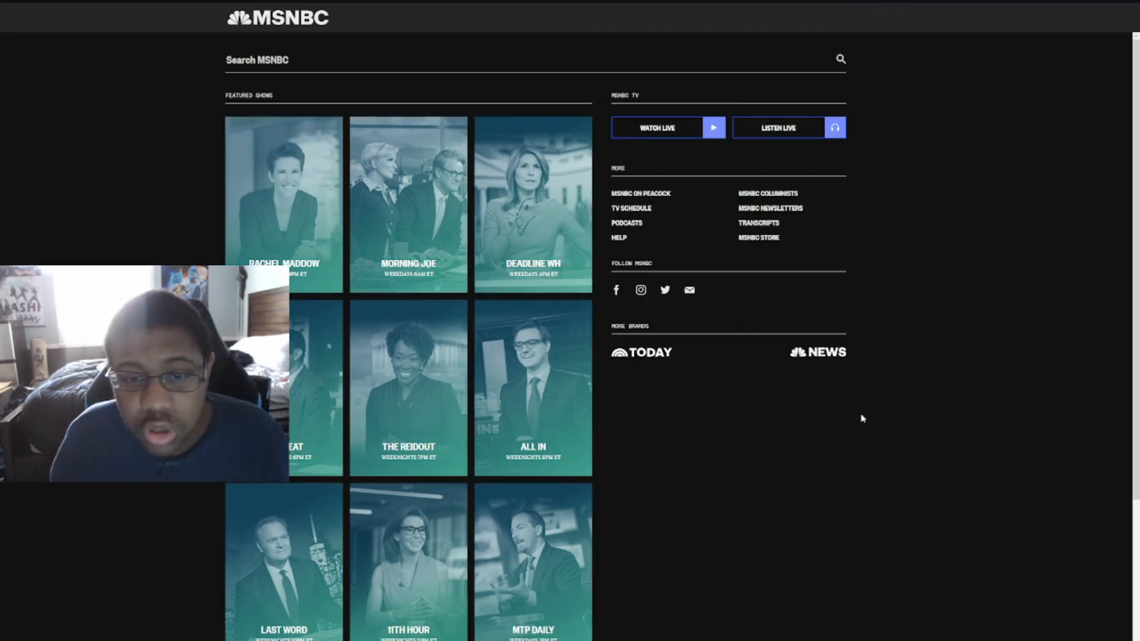
Search MSNBC for 'hunter biden icloud' and review the five show transcripts returned.
click(275, 59)
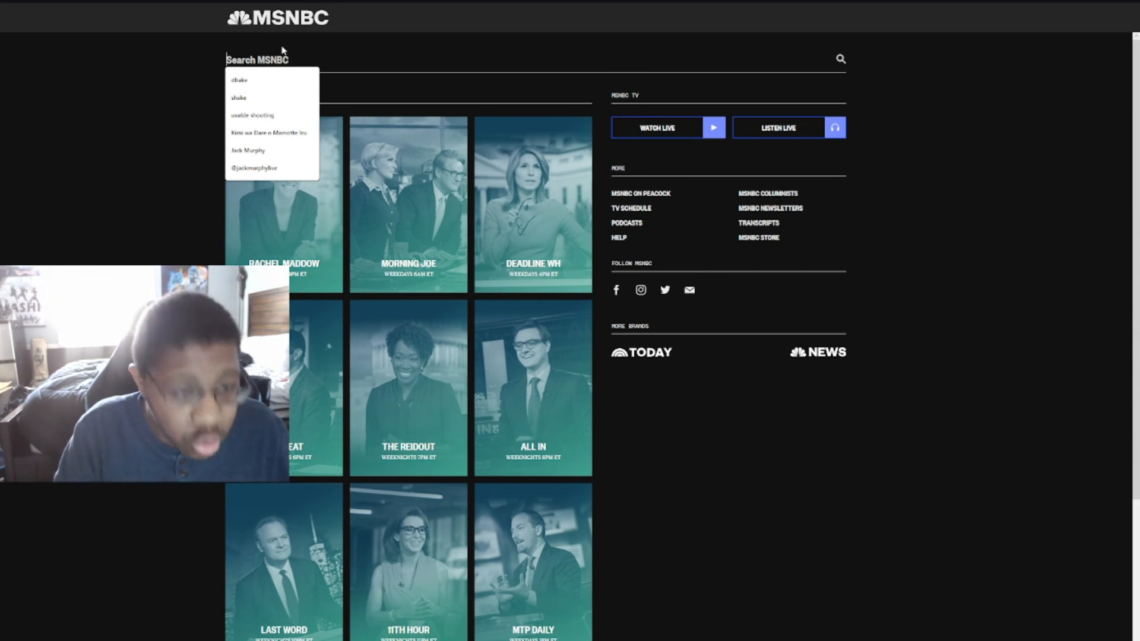
text(hunter biden lclo)
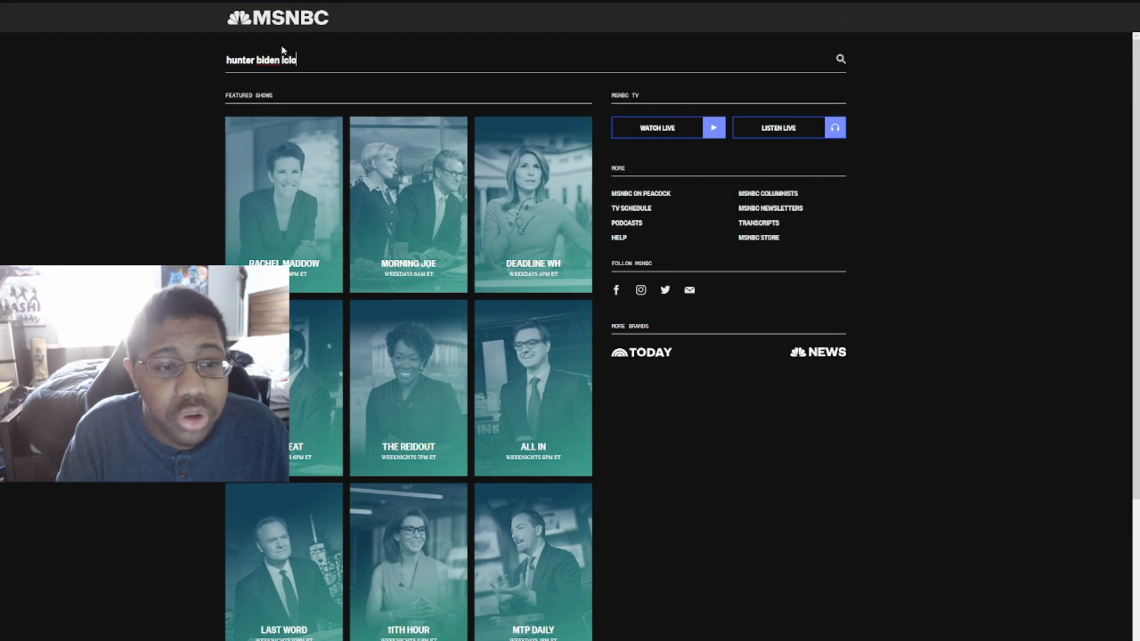
key(Enter)
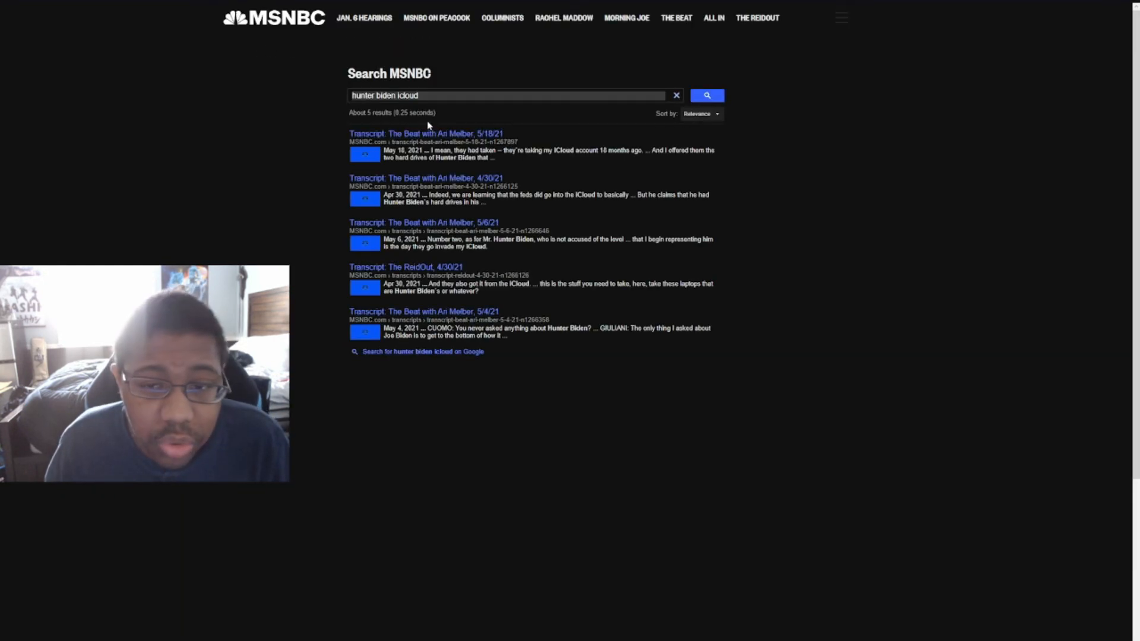
mouse_move(462, 93)
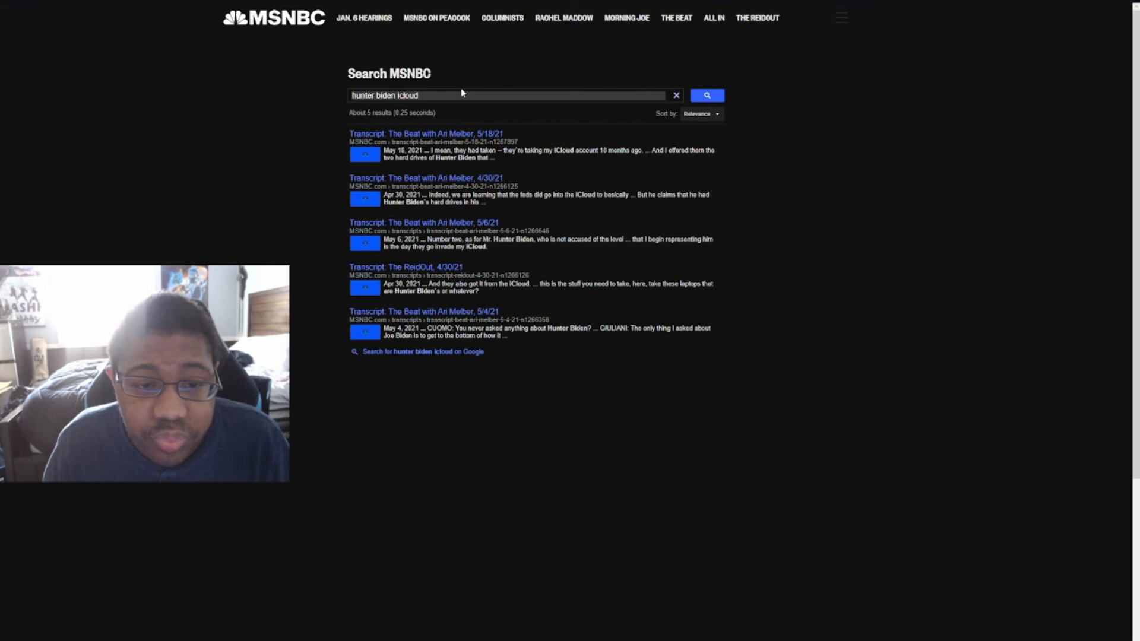
double_click(408, 96)
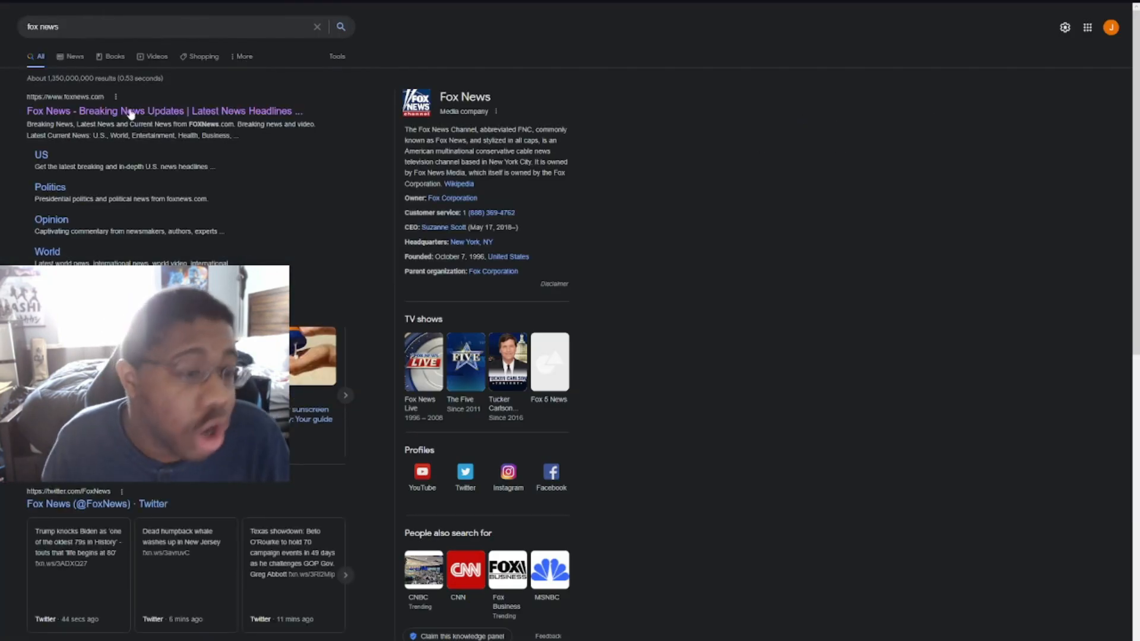
Open Fox News from Google and search it for 'hunter biden icloud', yielding seven results.
click(130, 111)
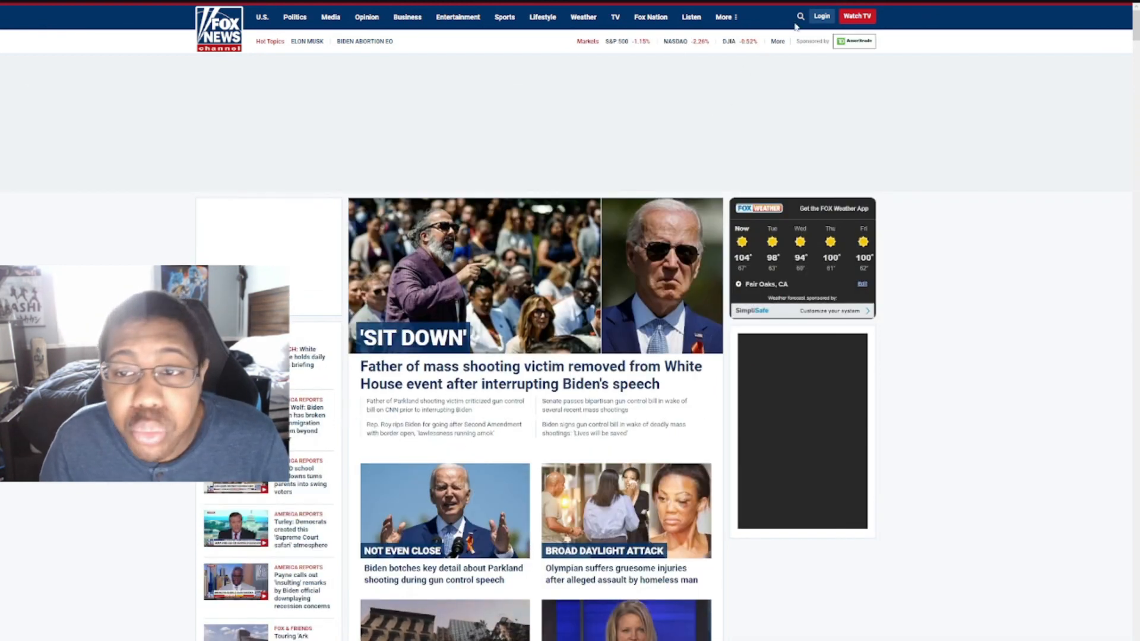
click(800, 16)
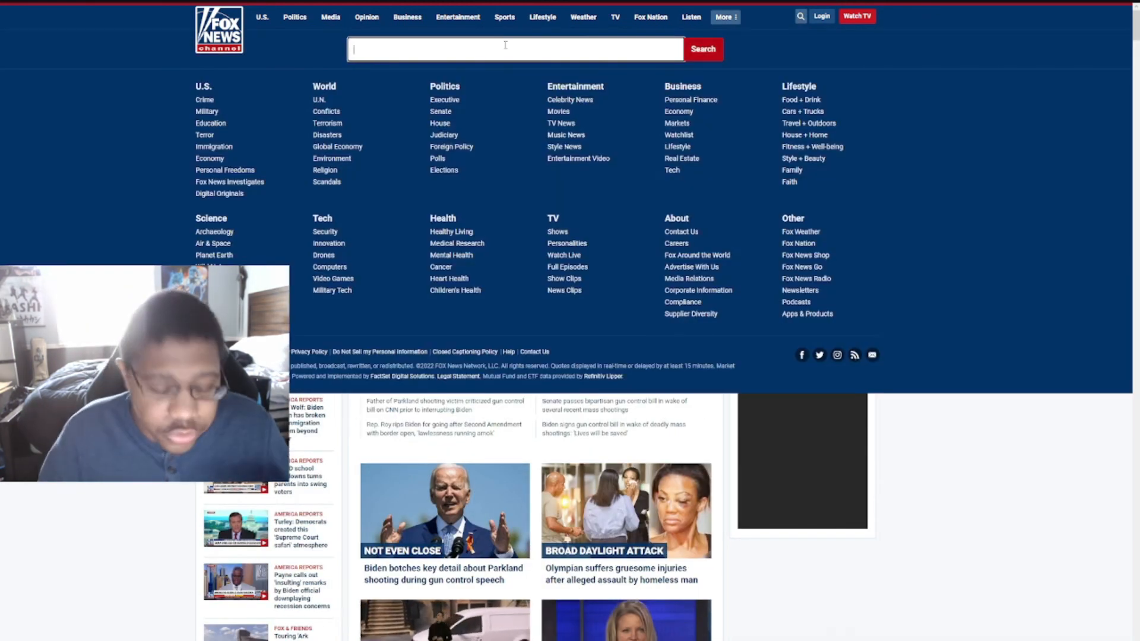
text(hunter biden icl)
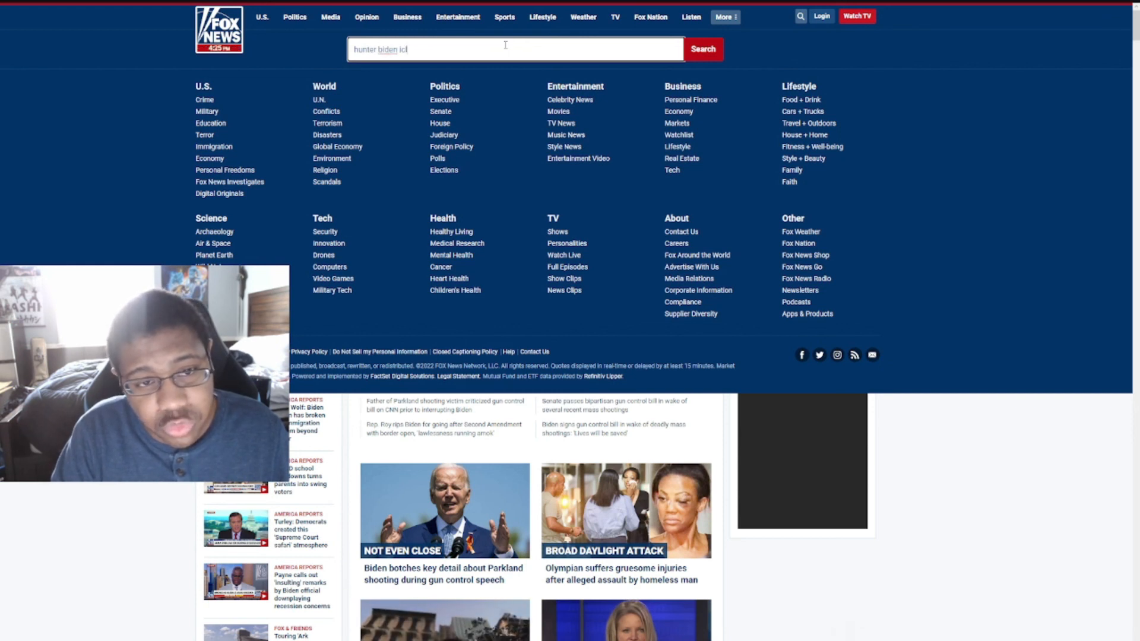
click(703, 49)
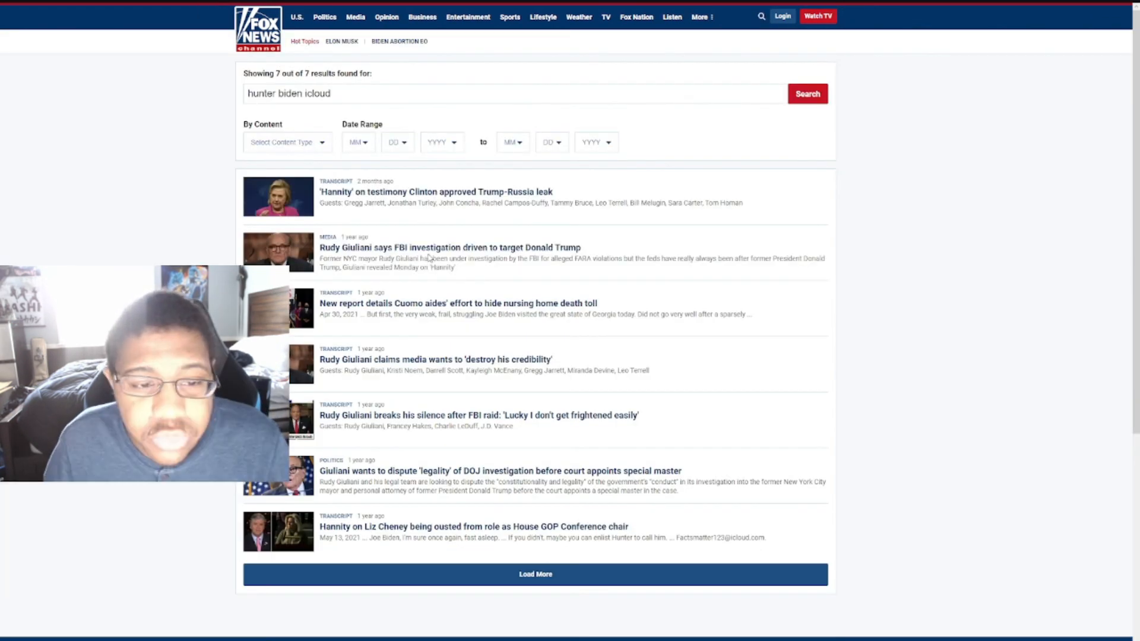
mouse_move(824, 207)
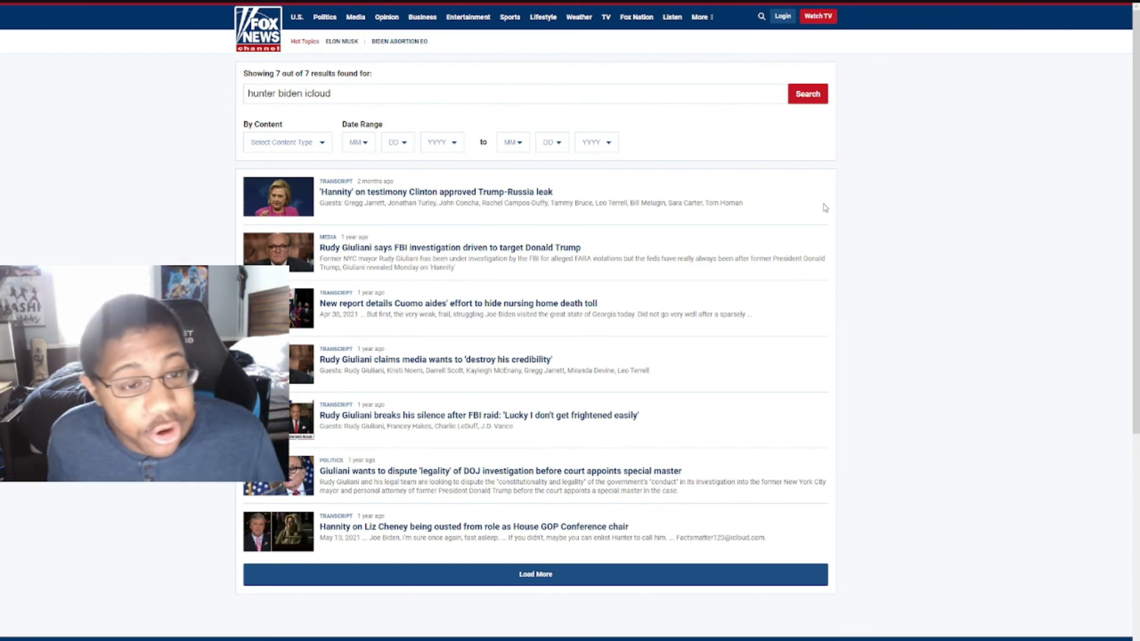